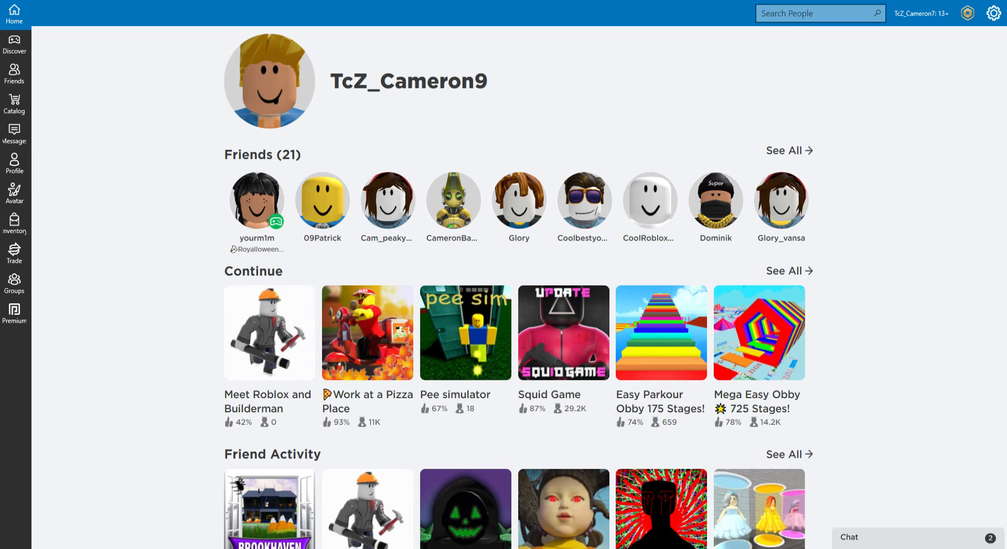
Search Roblox people for the username cameronroy123
click(820, 13)
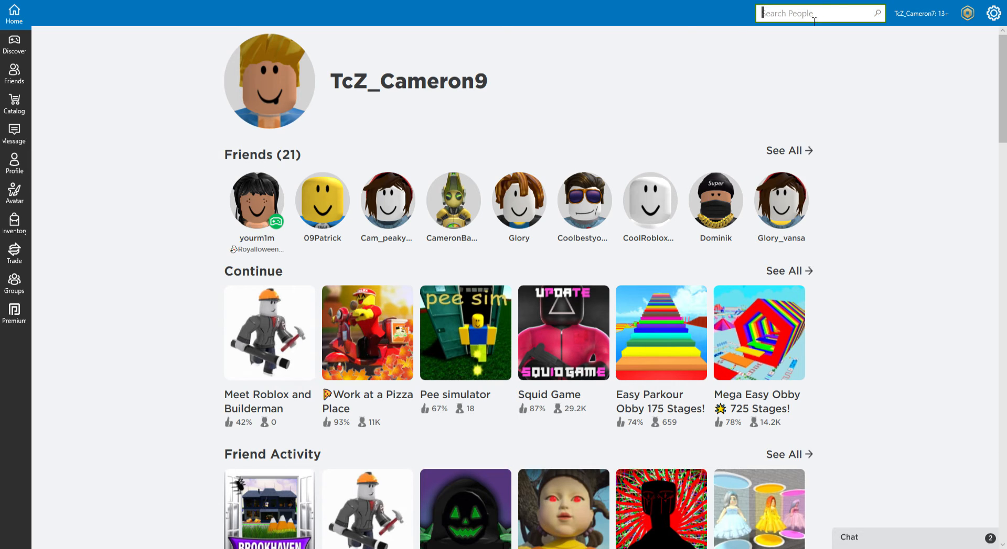
text(cameronroy123)
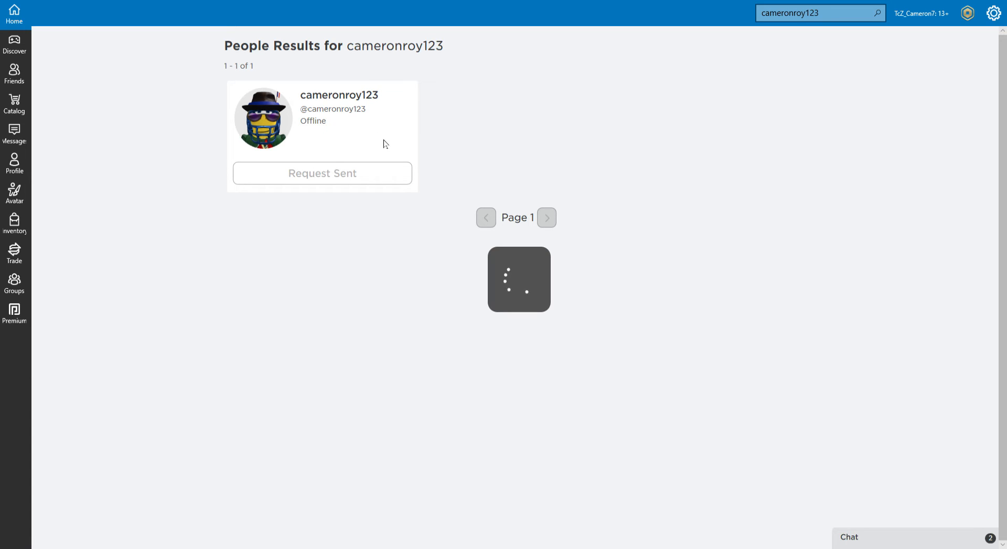
click(338, 95)
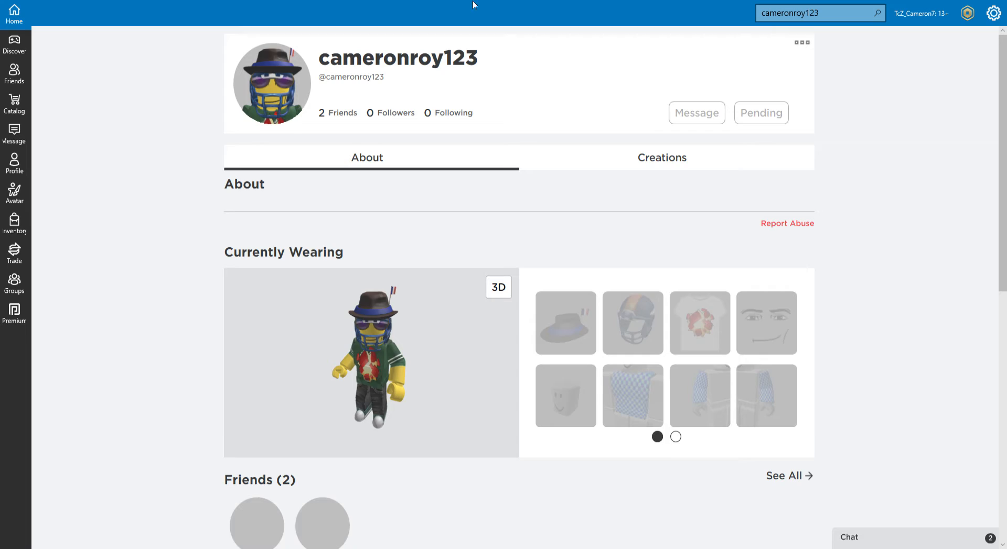
scroll(down, 3)
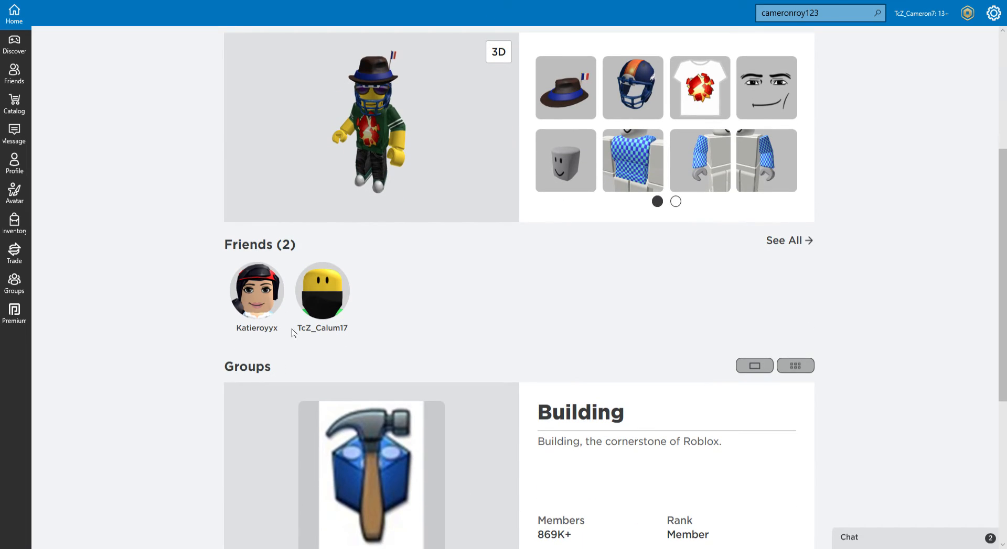
mouse_move(256, 328)
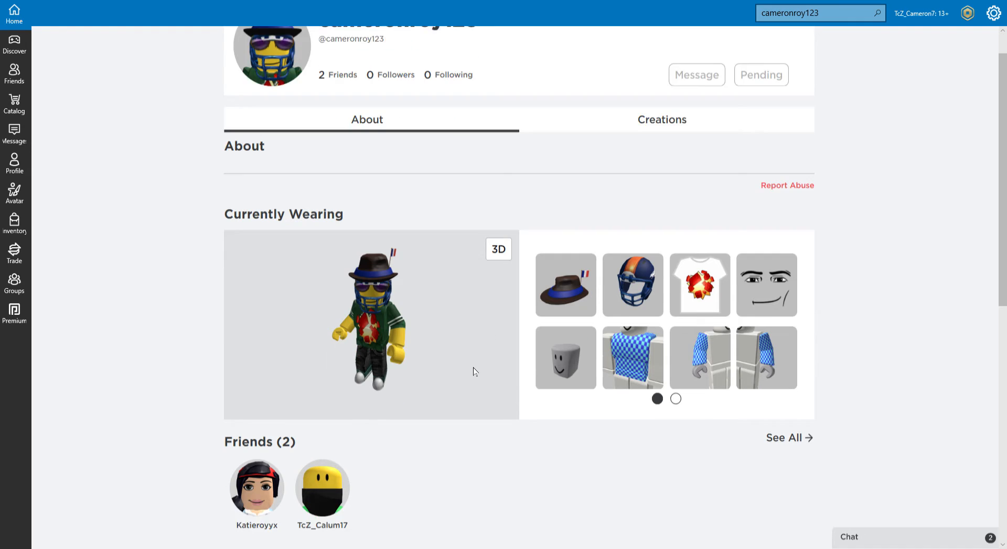
scroll(down, 3)
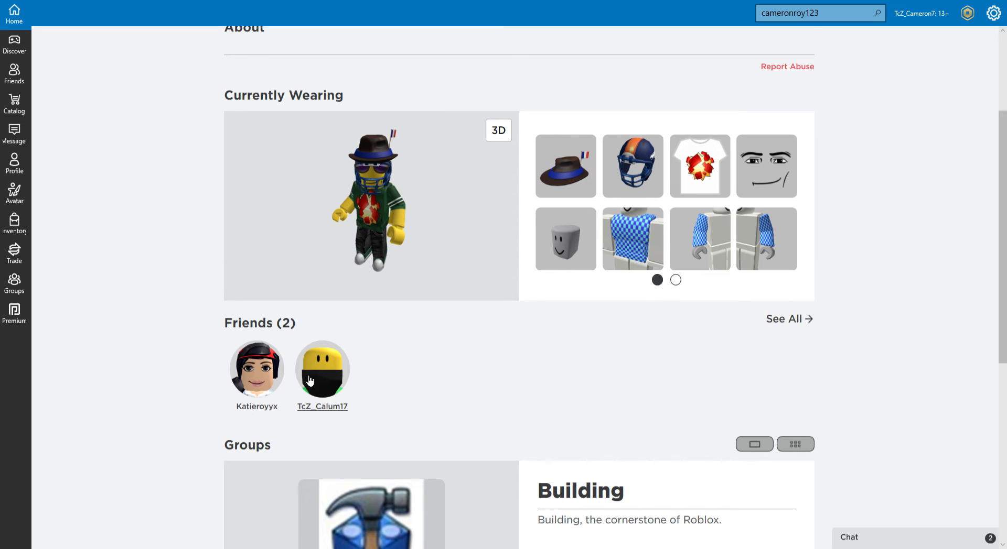
scroll(down, 3)
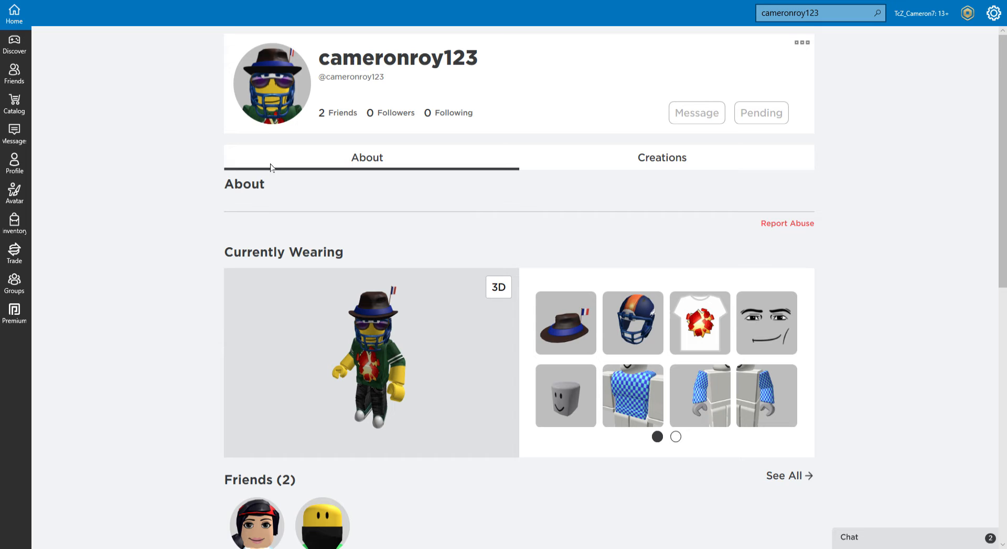
scroll(down, 3)
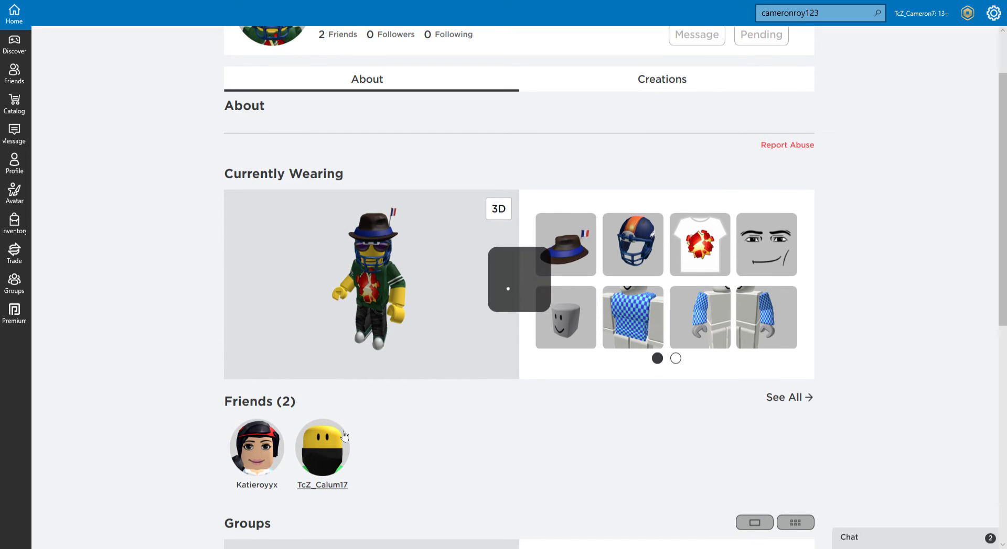
click(322, 444)
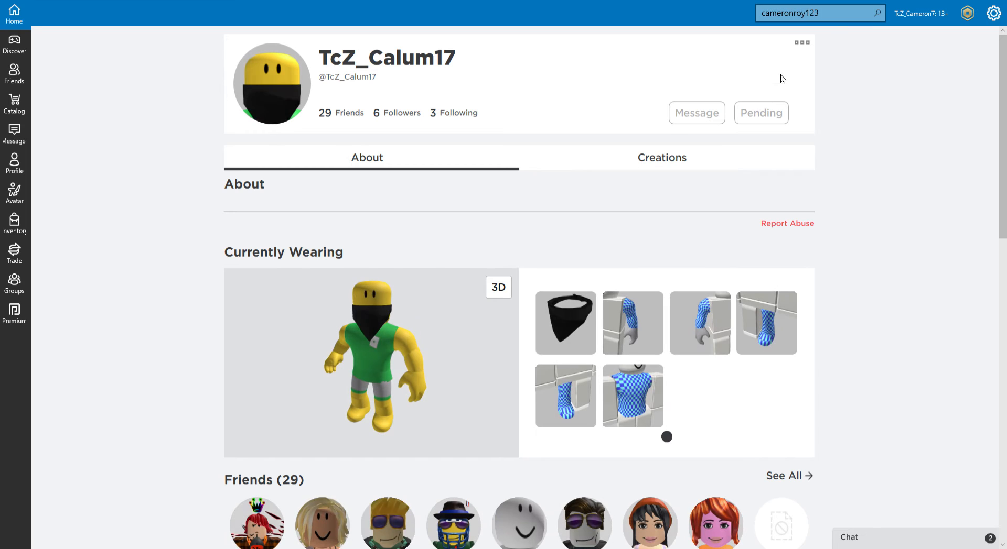
mouse_move(564, 108)
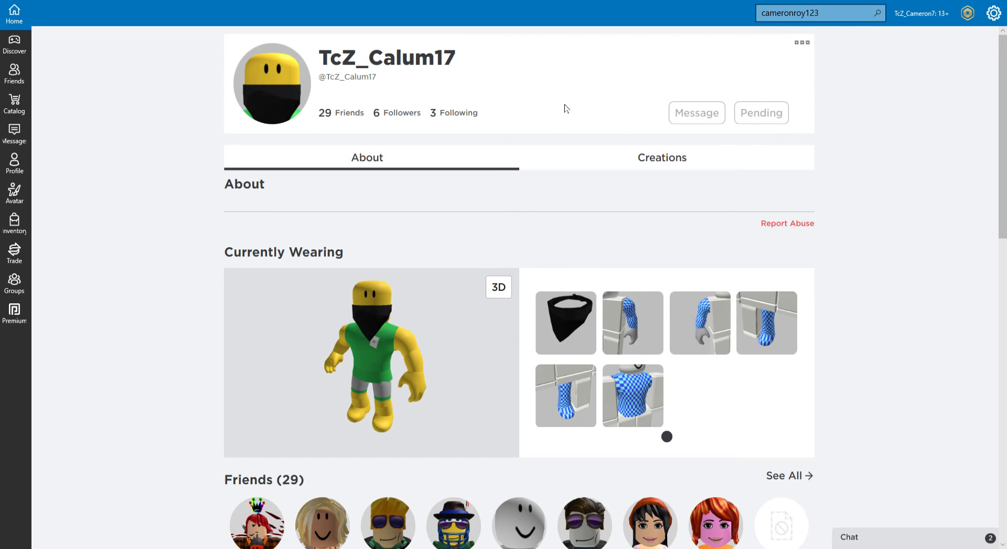
mouse_move(538, 119)
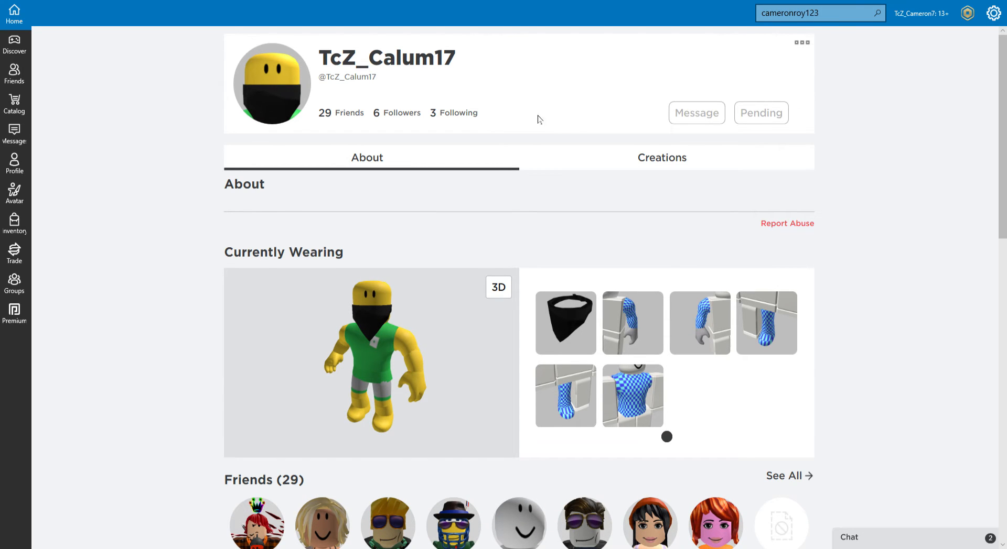
scroll(down, 3)
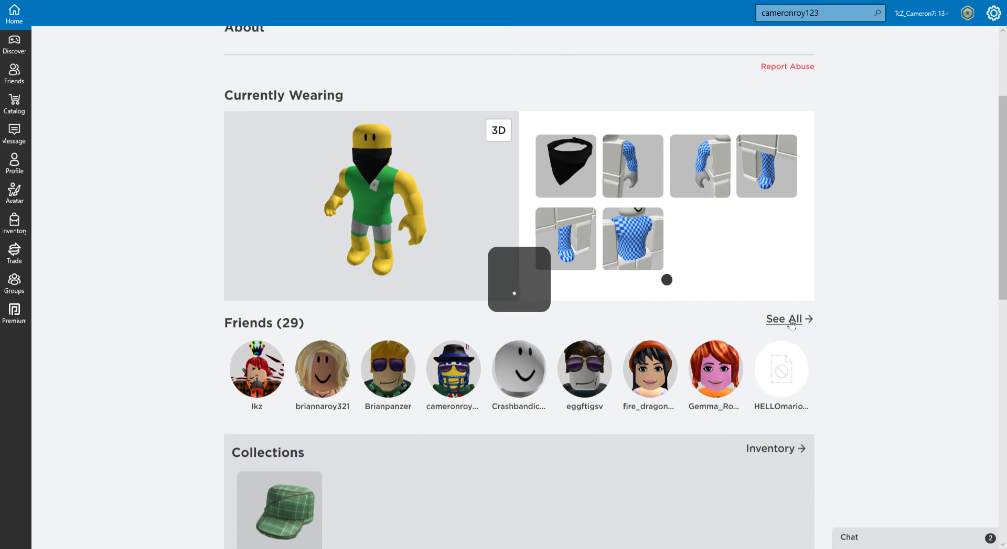
click(783, 318)
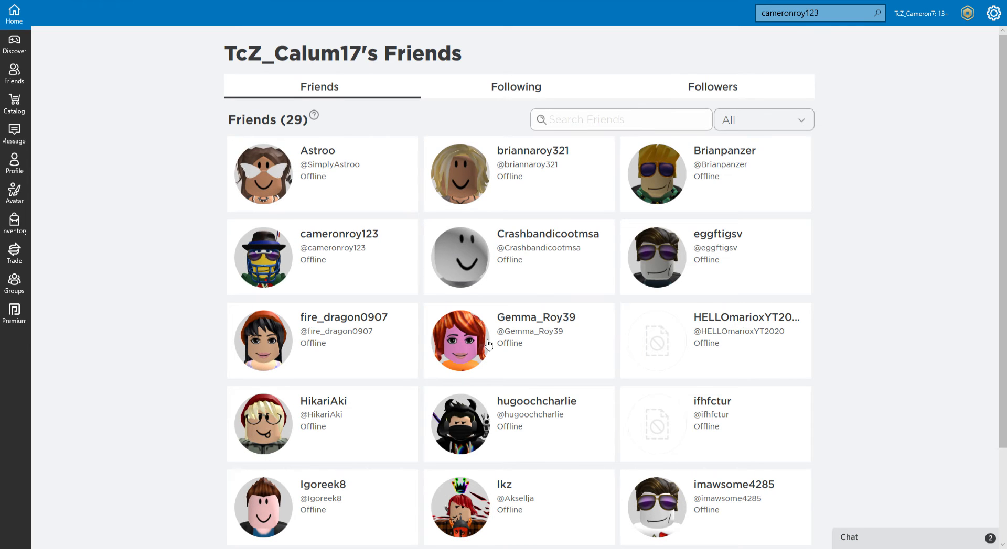
scroll(down, 3)
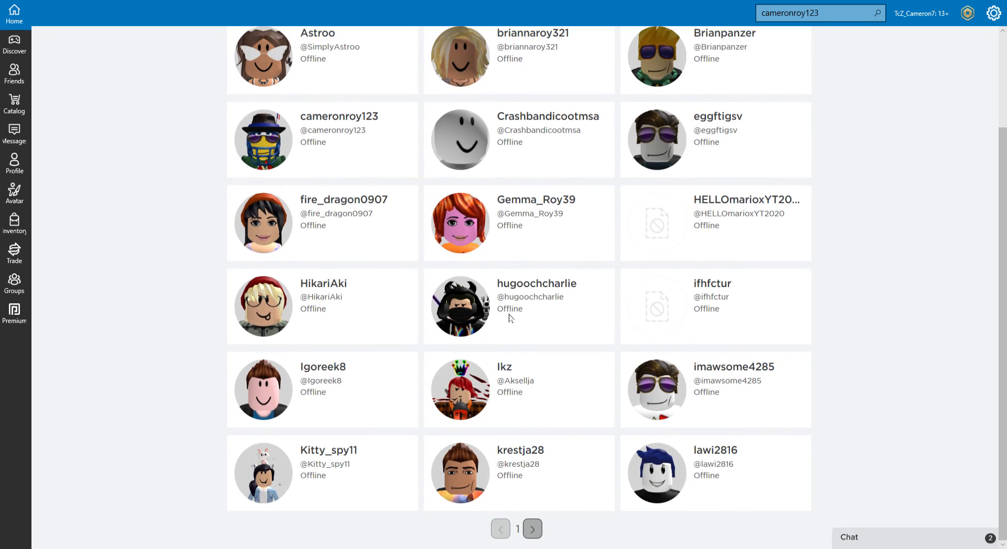
click(531, 529)
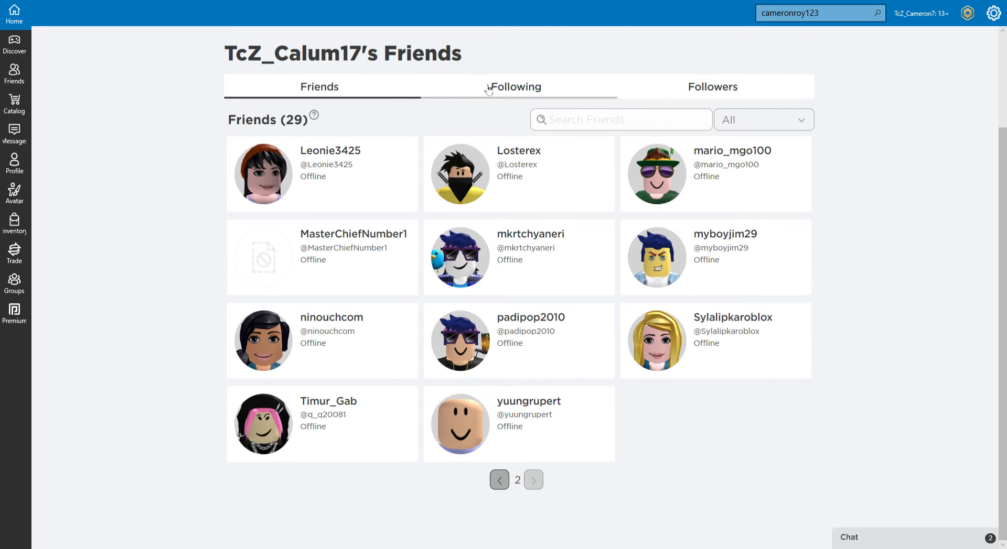
click(514, 86)
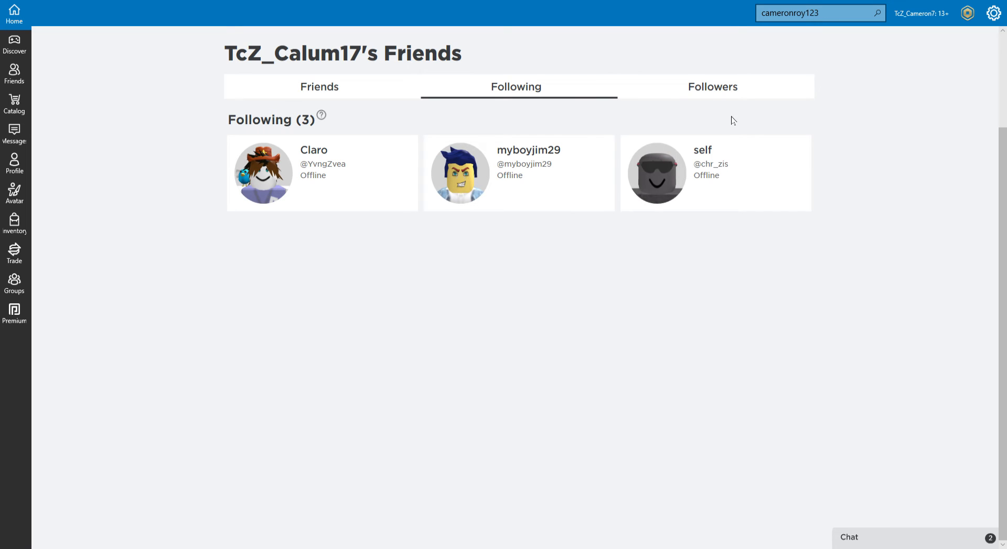
click(712, 87)
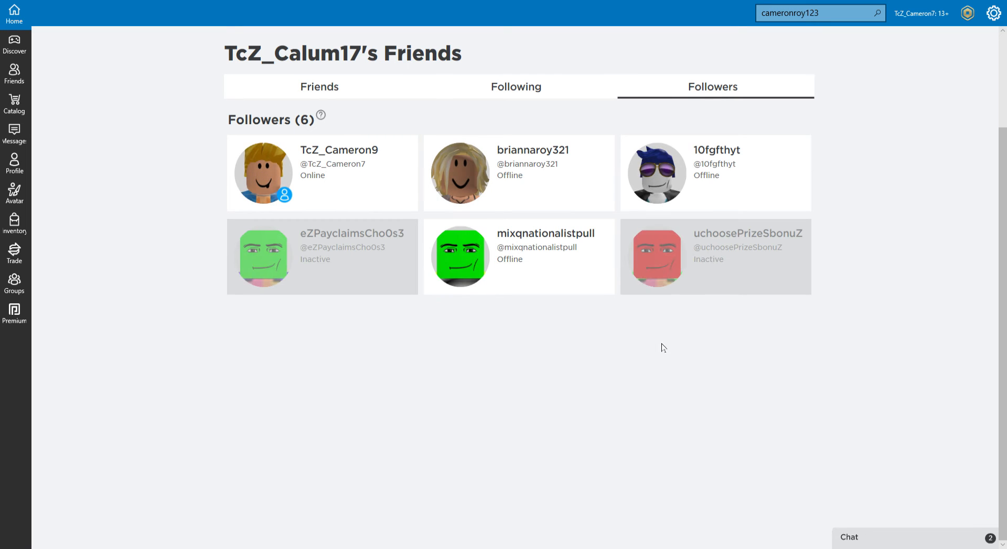
mouse_move(325, 184)
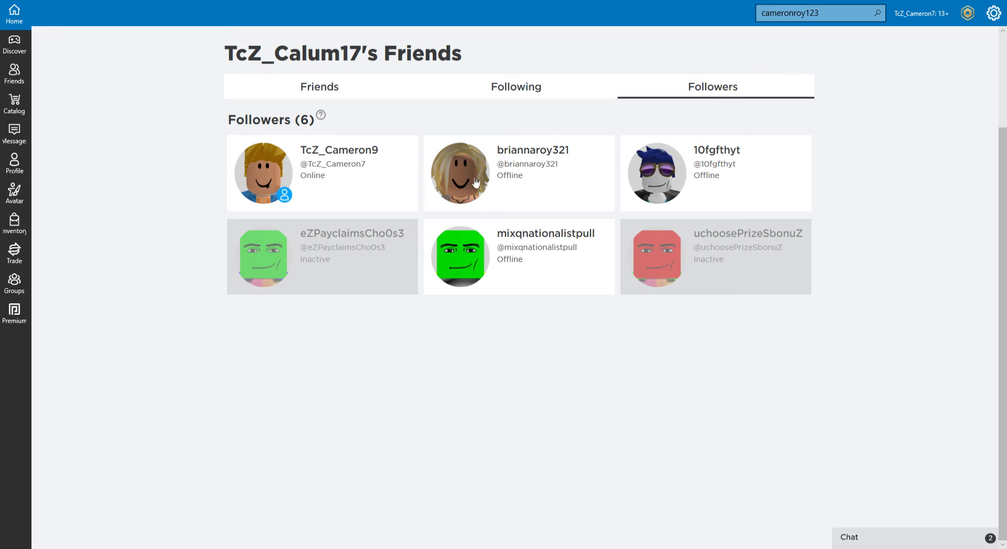
mouse_move(501, 157)
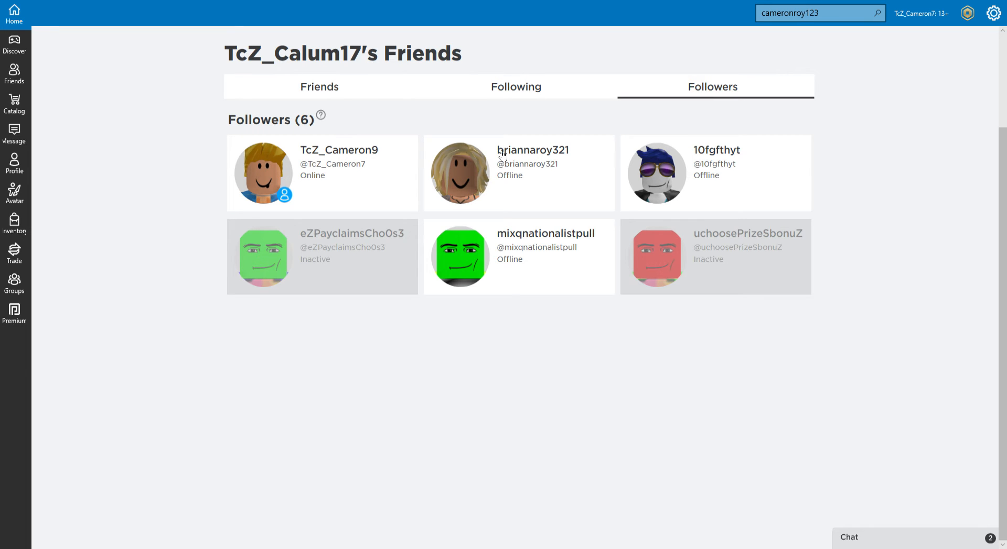
mouse_move(319, 257)
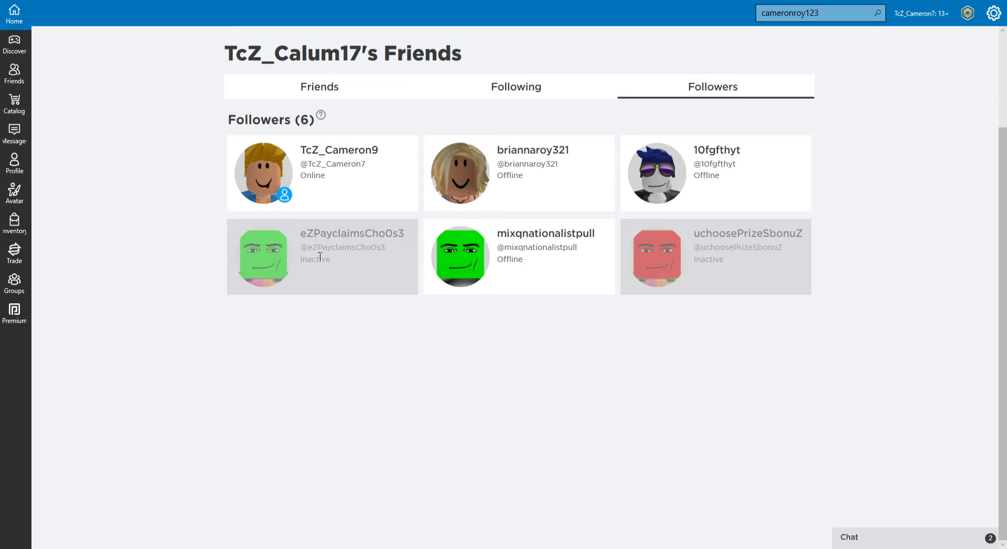
mouse_move(506, 294)
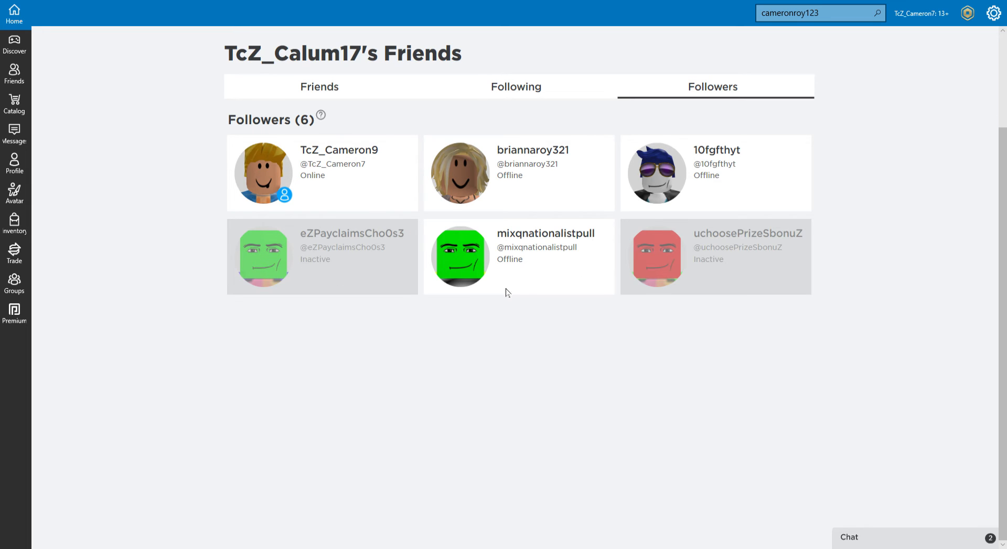
click(515, 86)
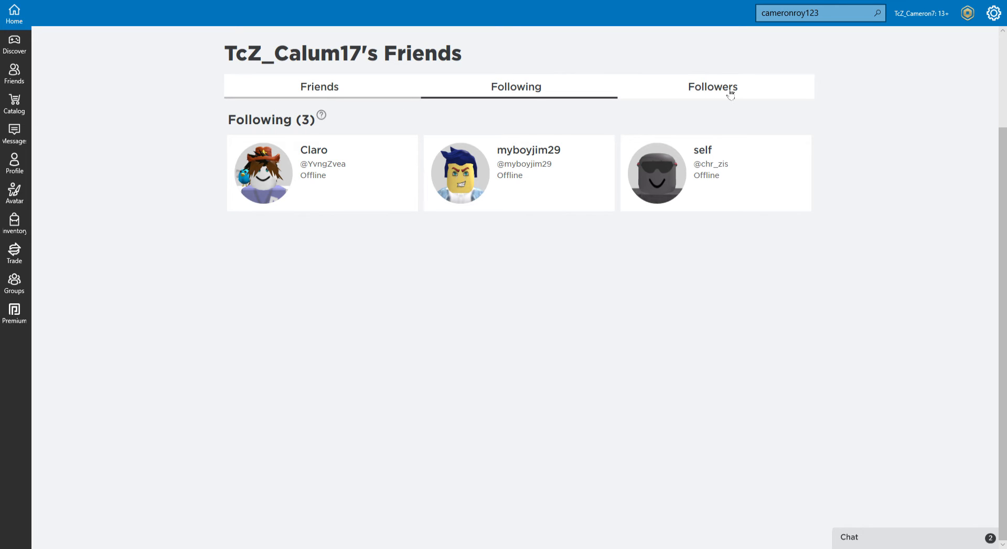
mouse_move(351, 84)
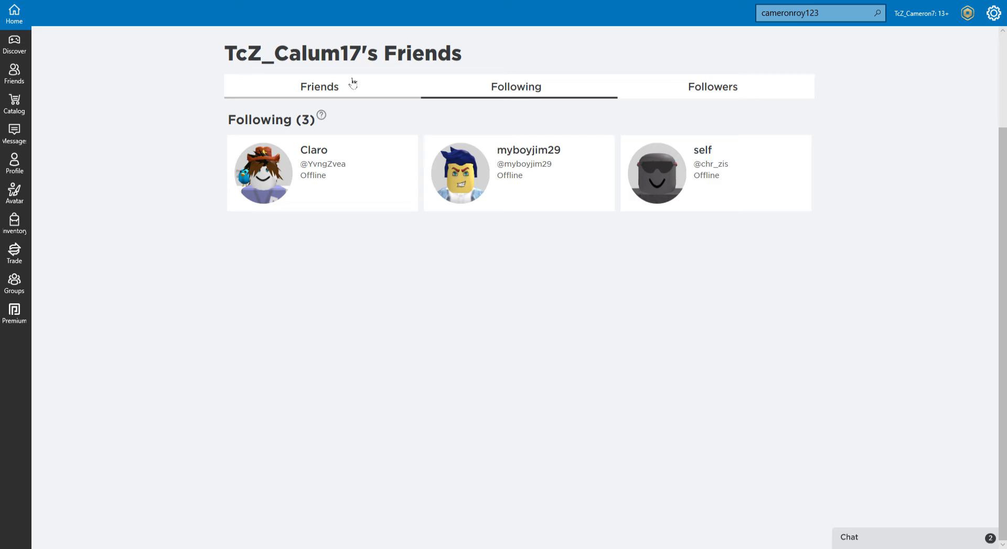
mouse_move(718, 94)
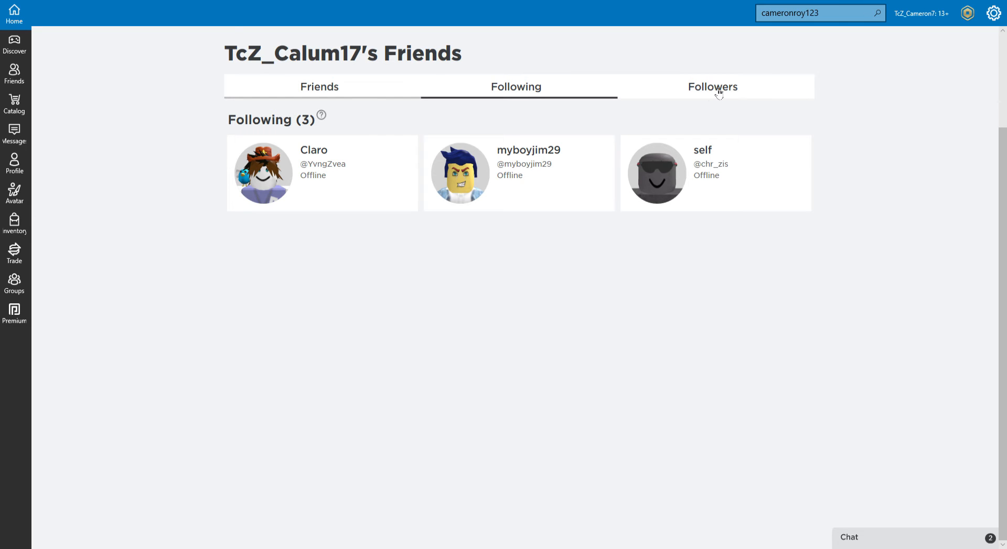
click(711, 87)
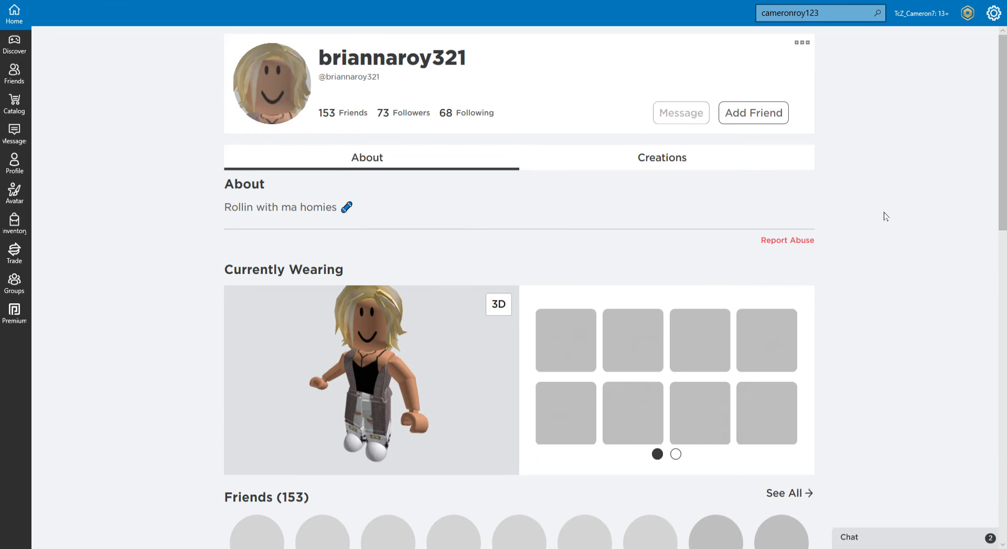
scroll(down, 3)
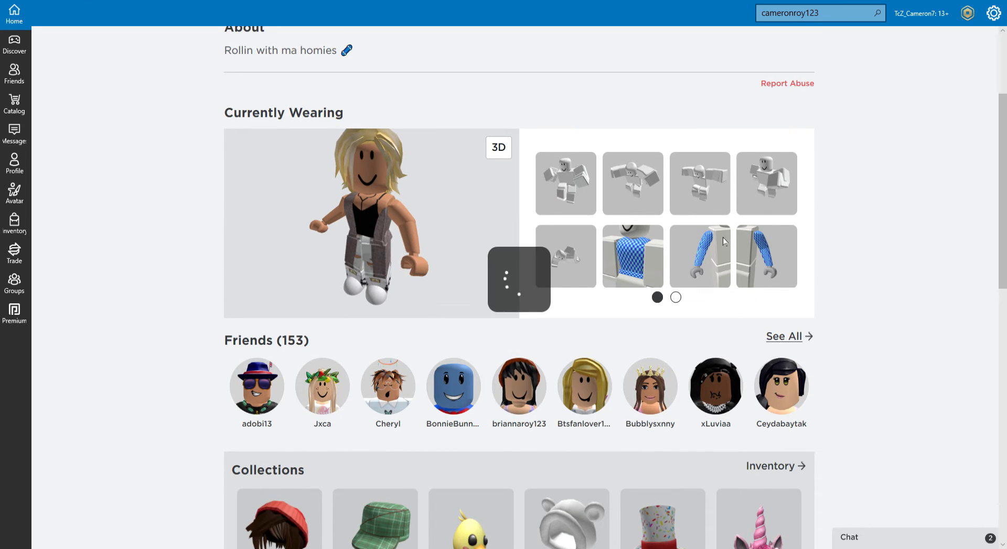
click(783, 337)
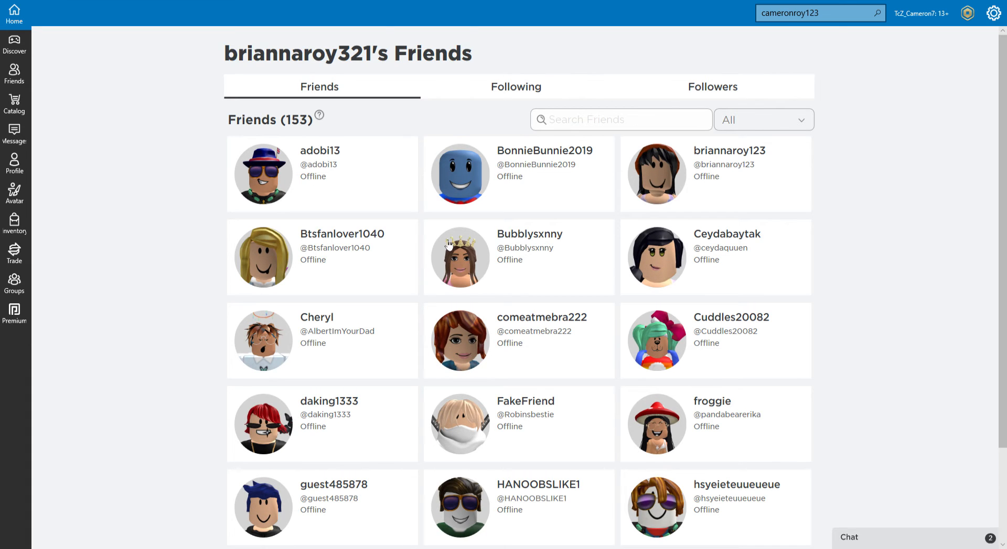
scroll(down, 3)
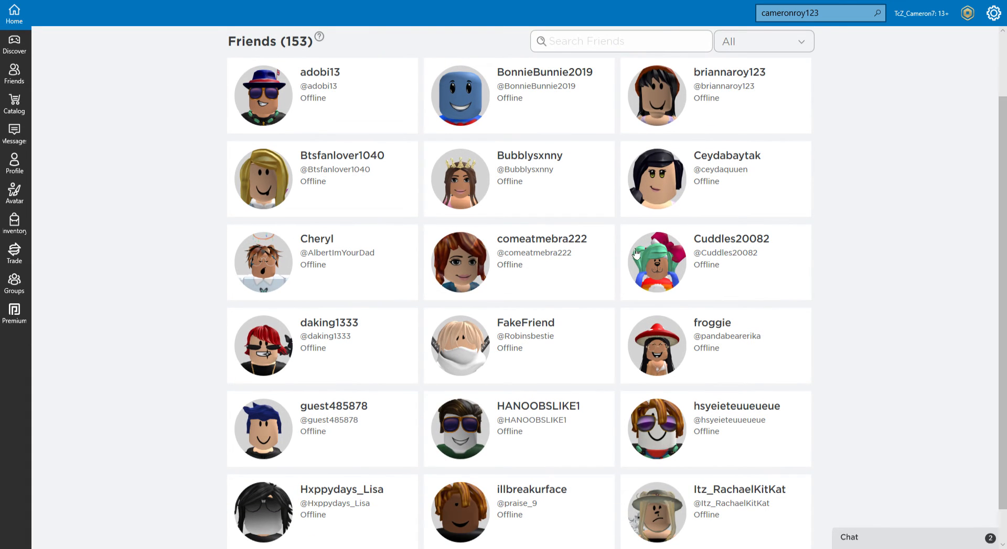
click(533, 529)
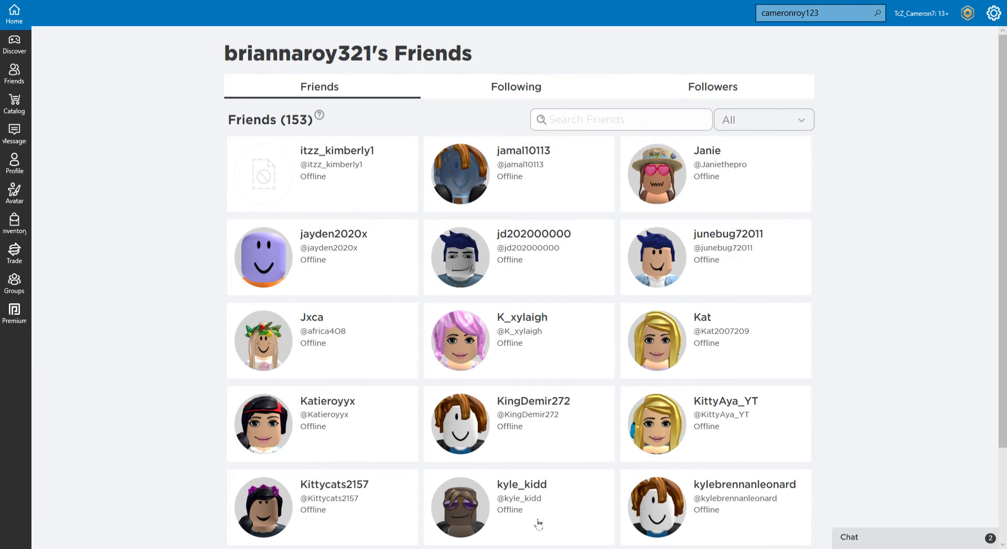
click(534, 529)
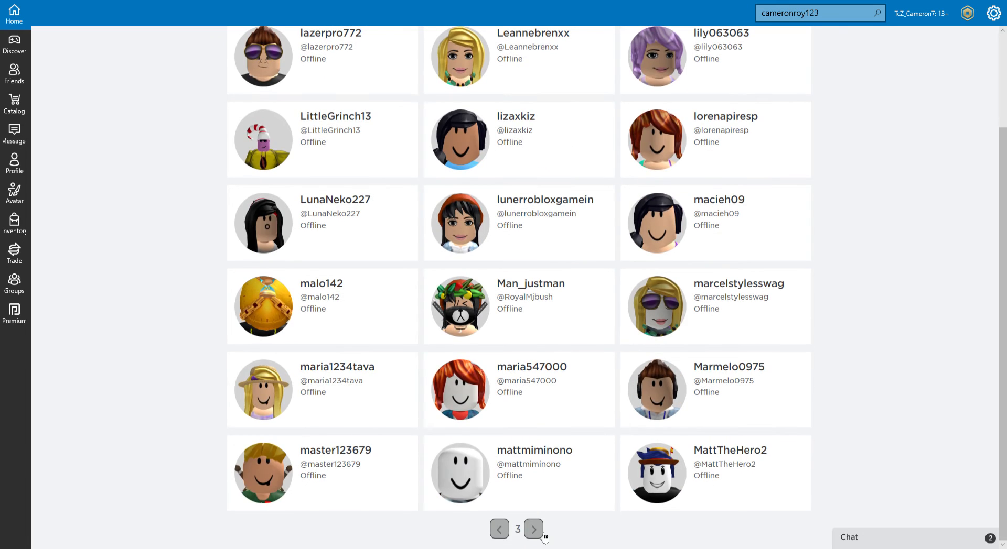
click(533, 529)
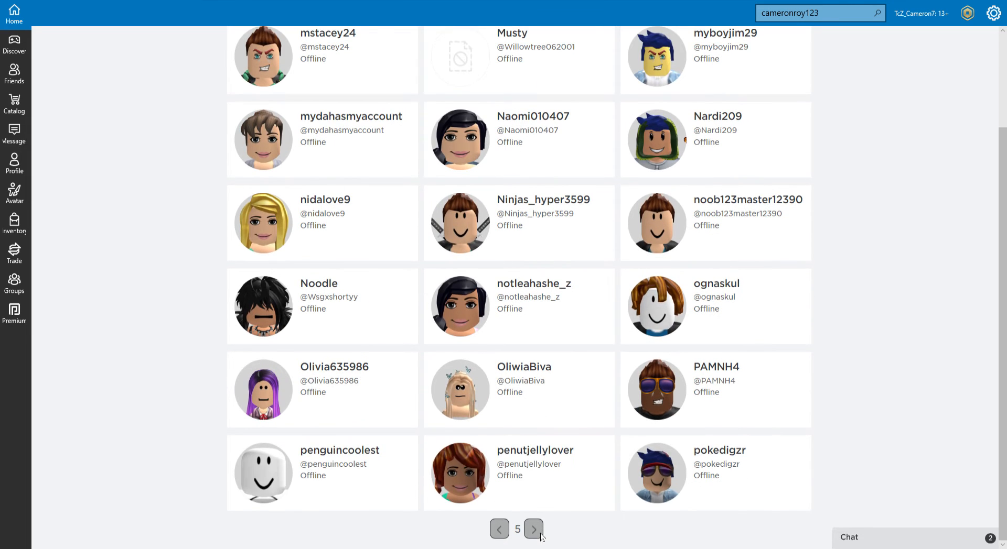
click(533, 529)
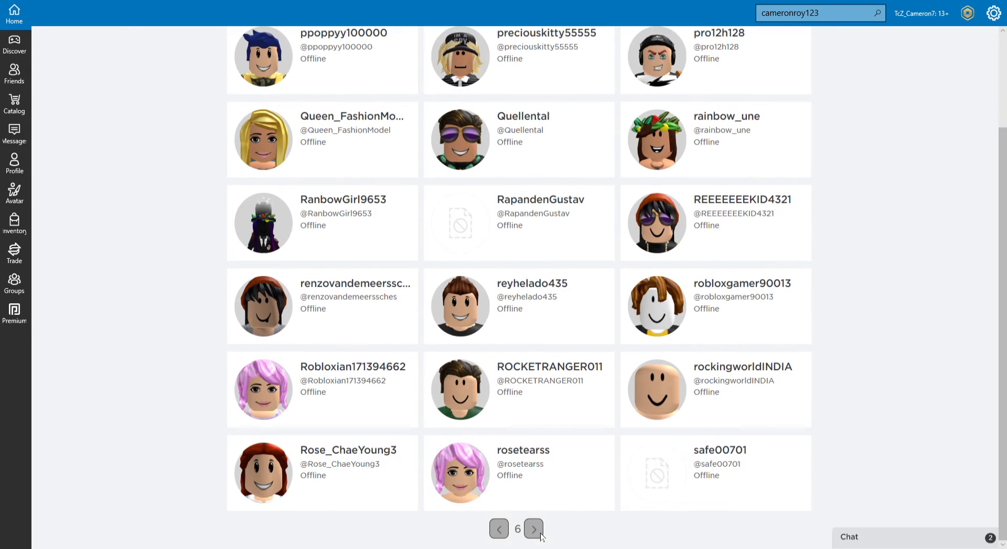
click(532, 529)
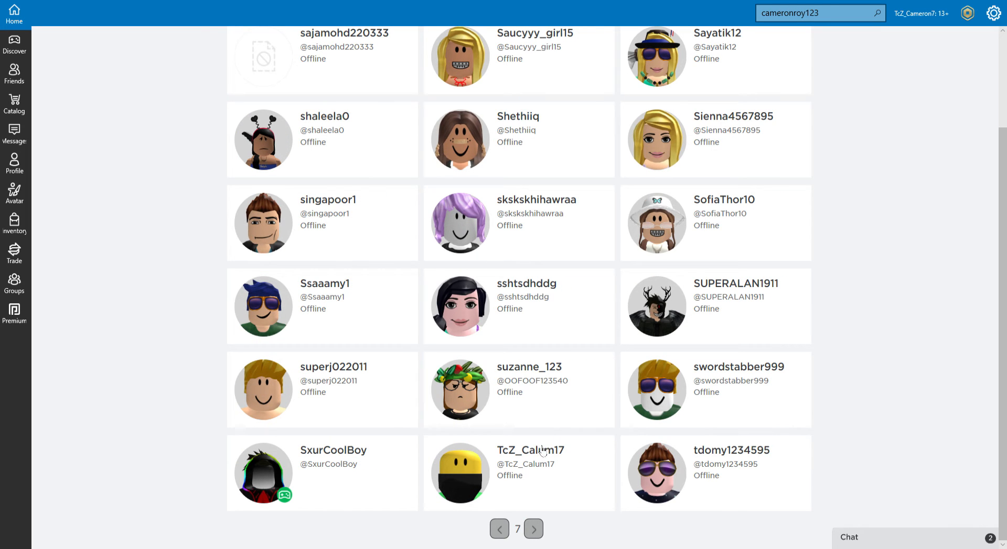
mouse_move(564, 422)
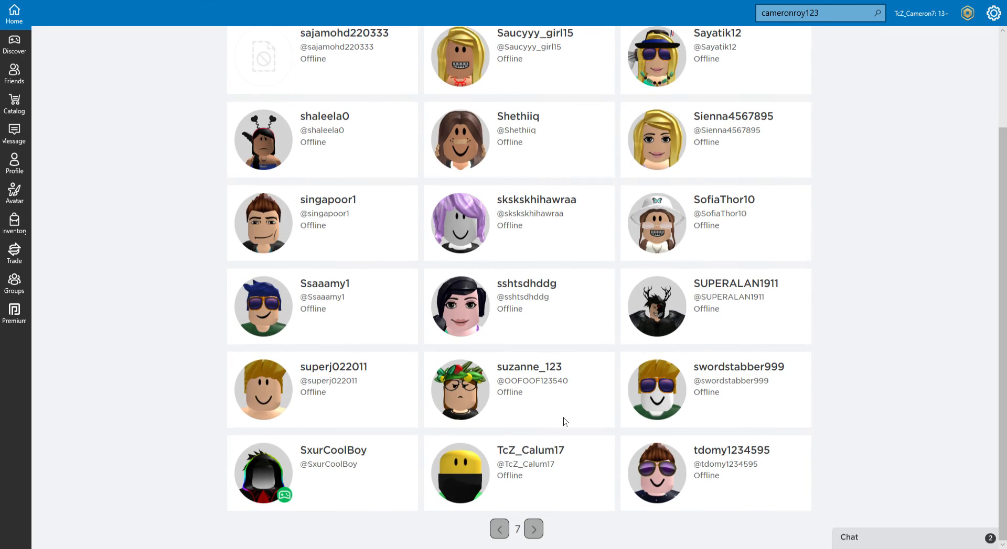
click(533, 529)
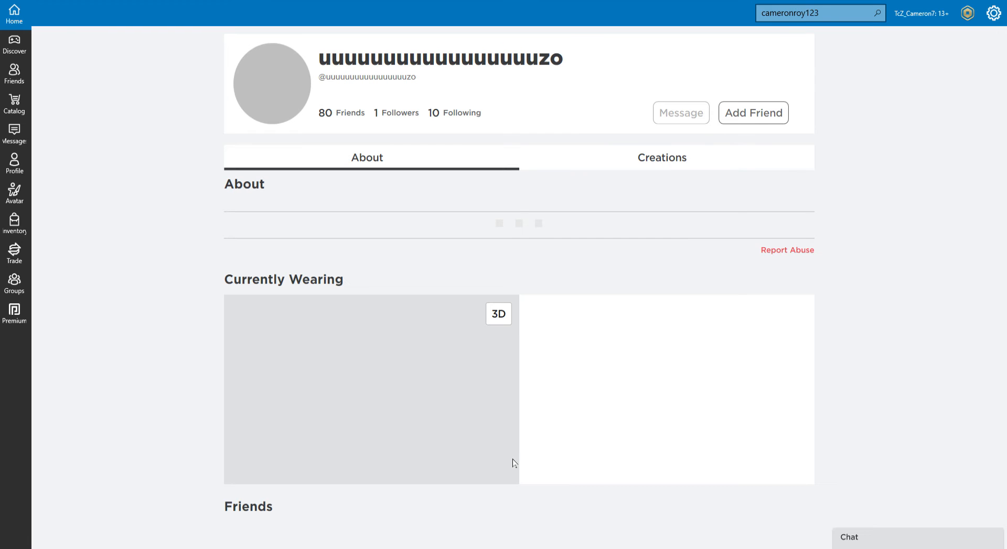
scroll(down, 3)
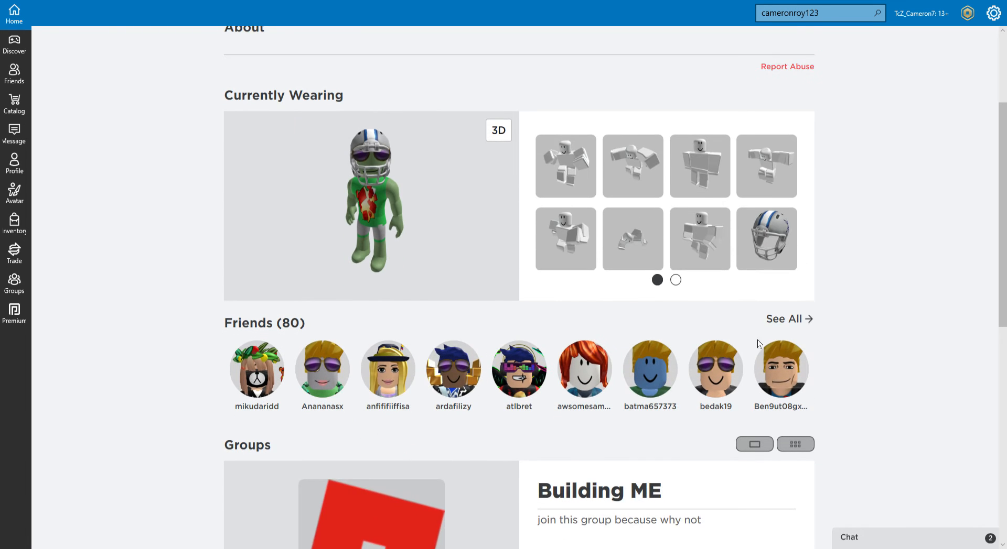
scroll(down, 3)
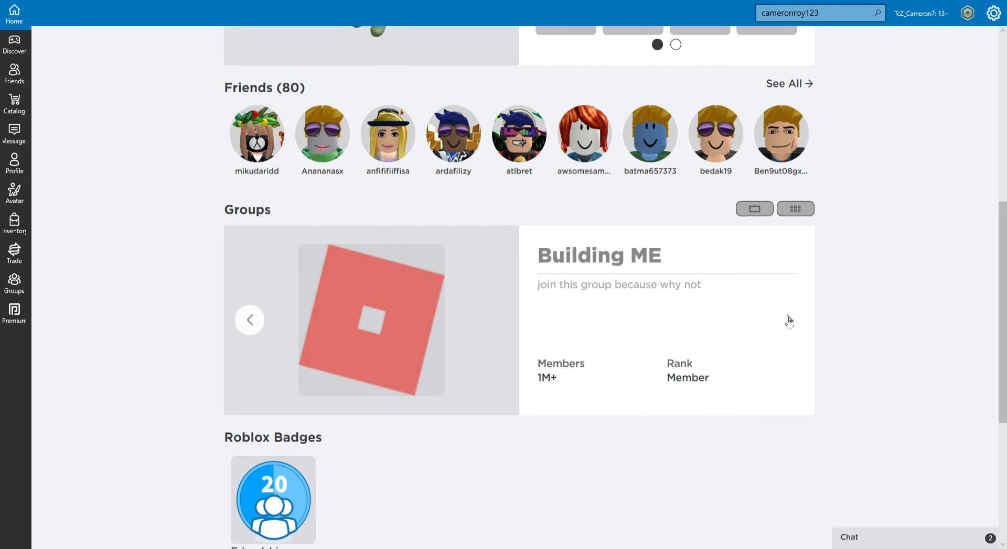
scroll(up, 3)
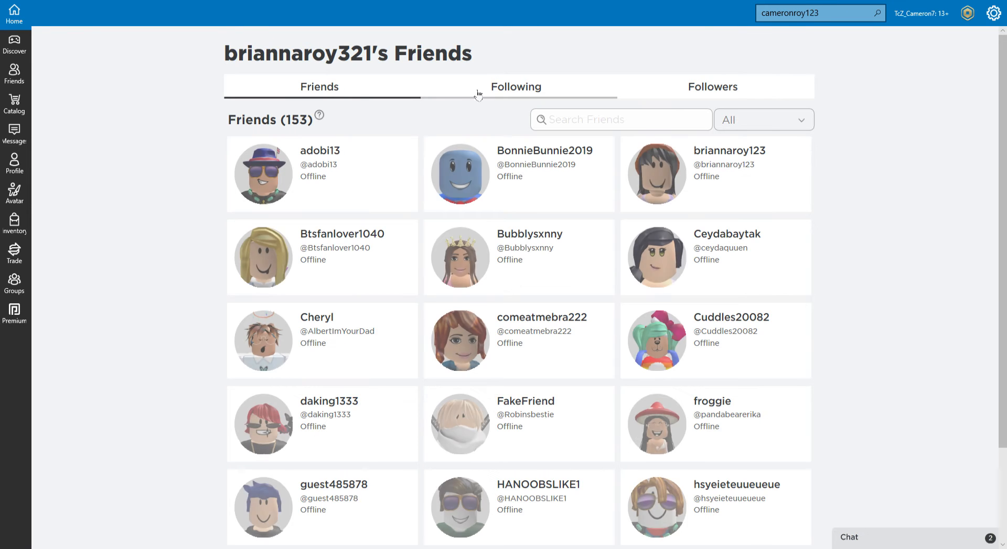
click(516, 87)
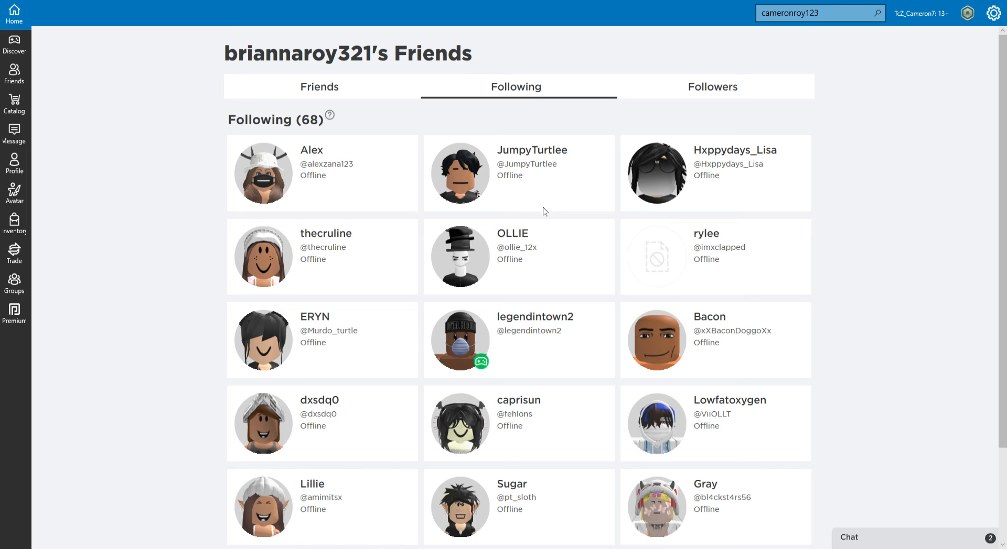
scroll(down, 3)
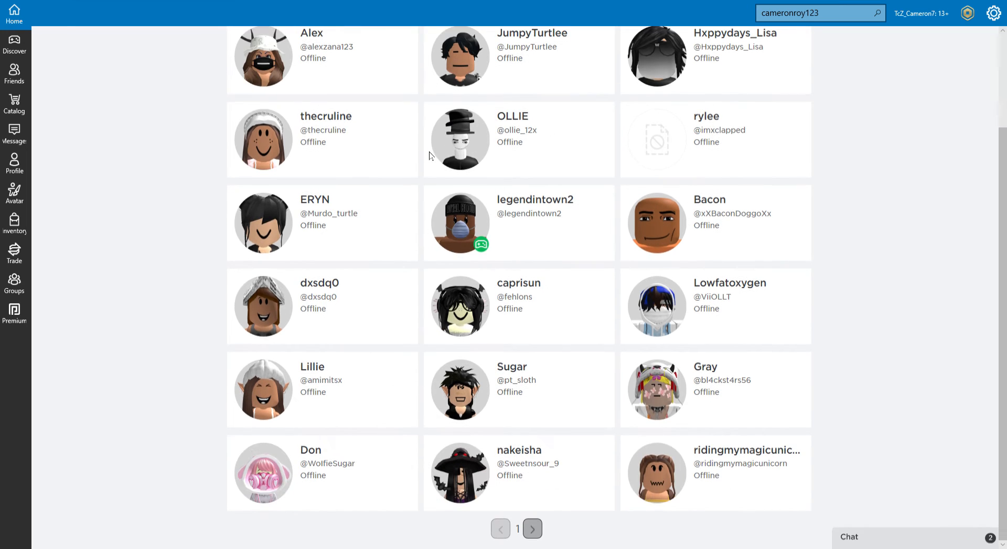
click(532, 529)
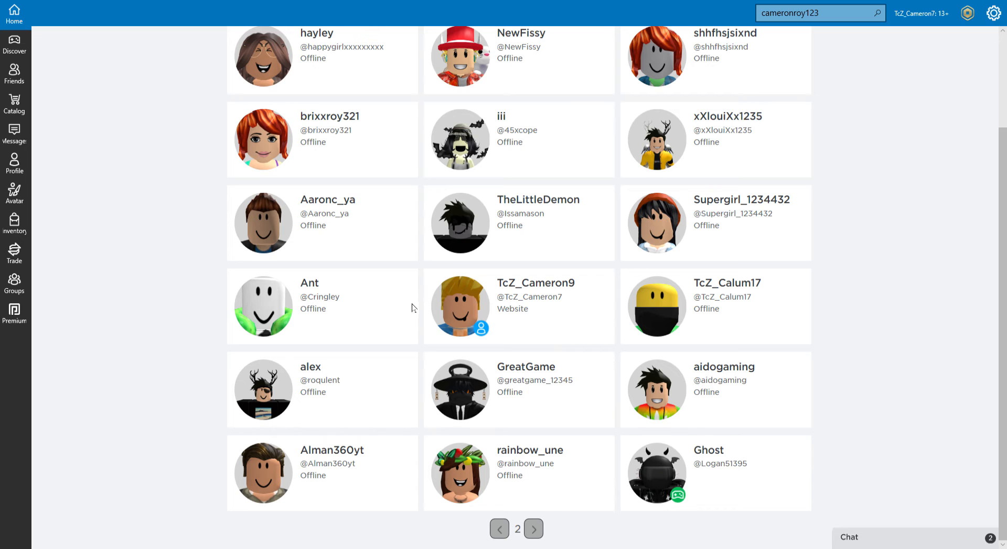
mouse_move(653, 378)
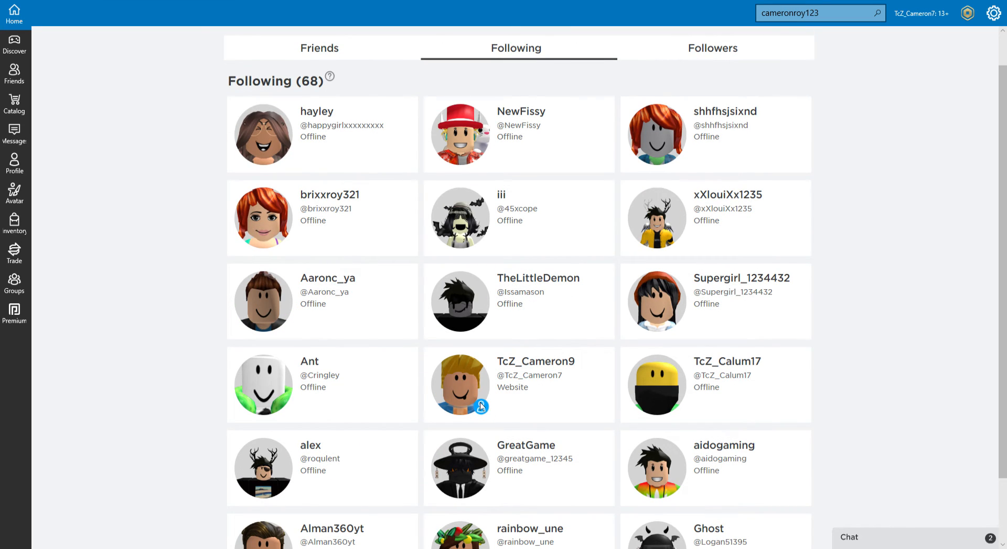
mouse_move(646, 386)
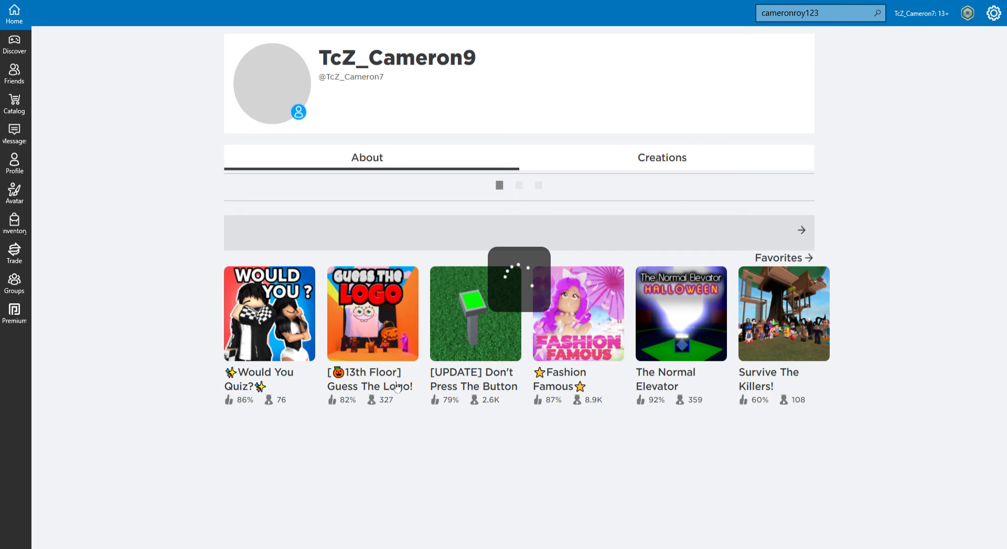
scroll(down, 3)
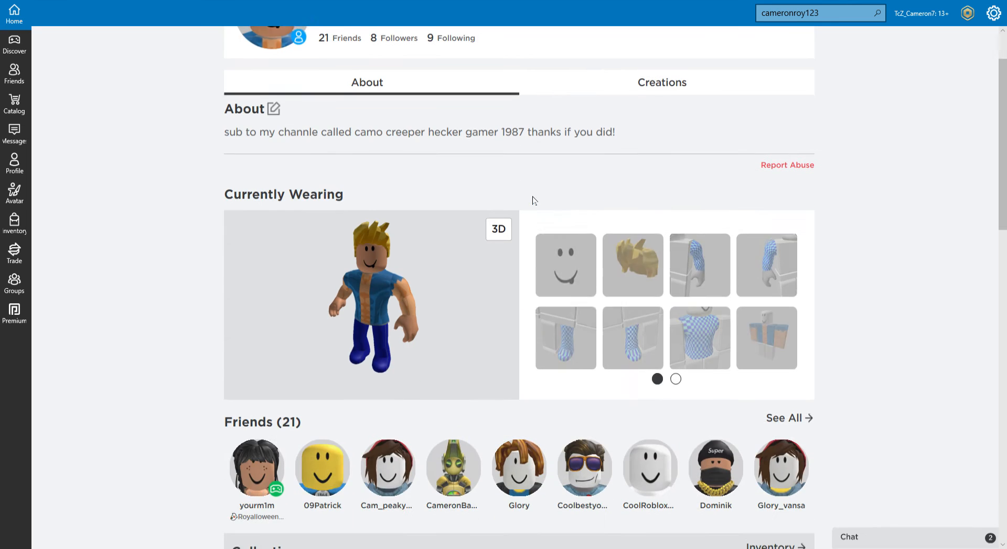
scroll(down, 3)
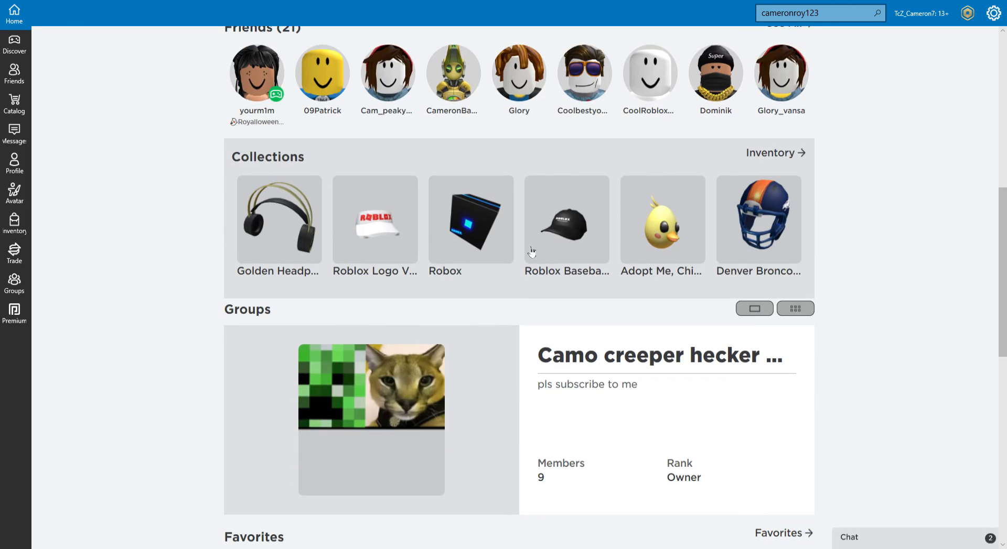
scroll(down, 3)
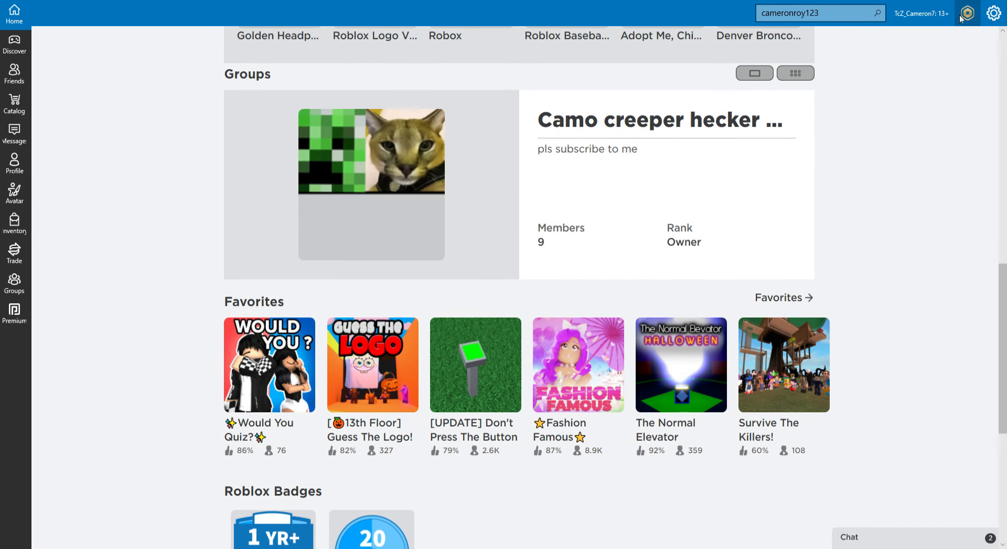
scroll(down, 3)
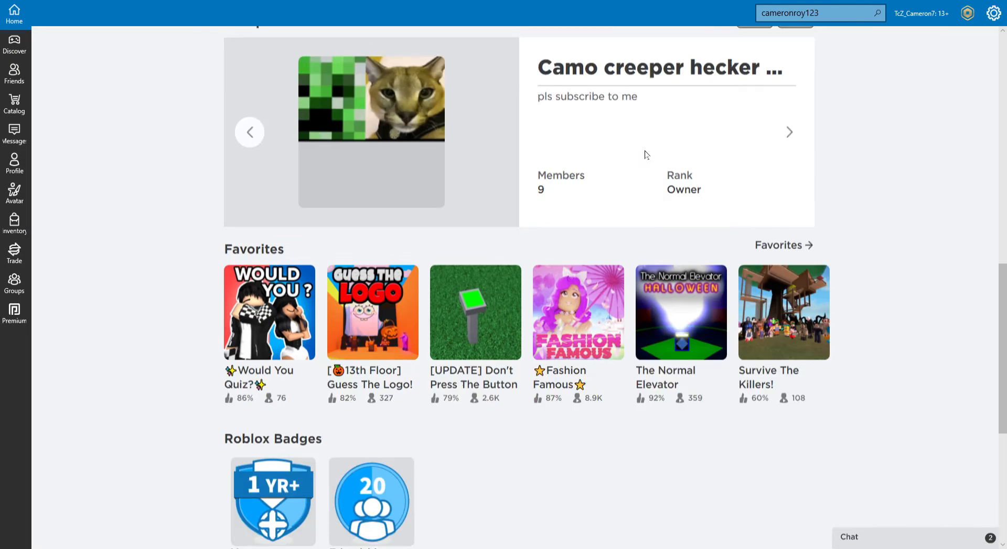
scroll(down, 3)
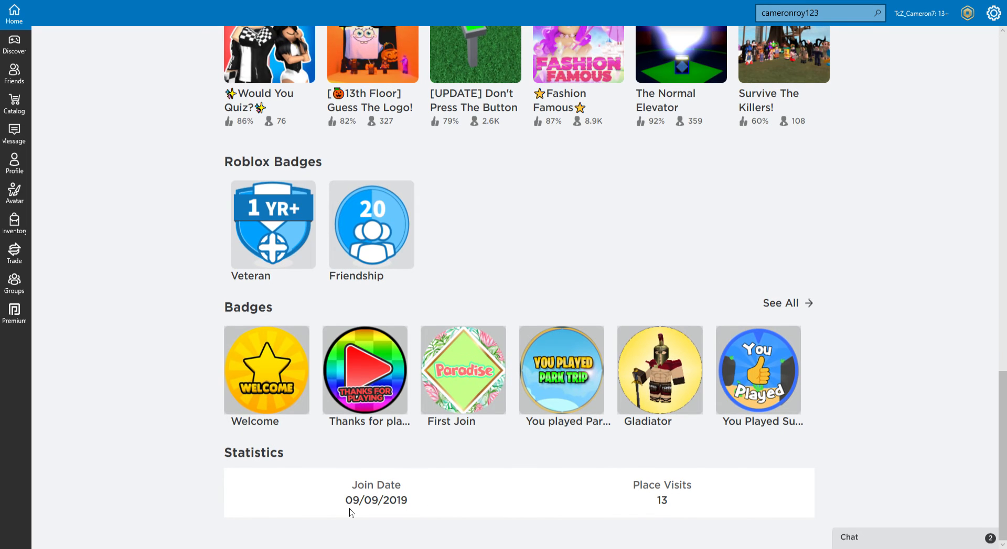
scroll(up, 3)
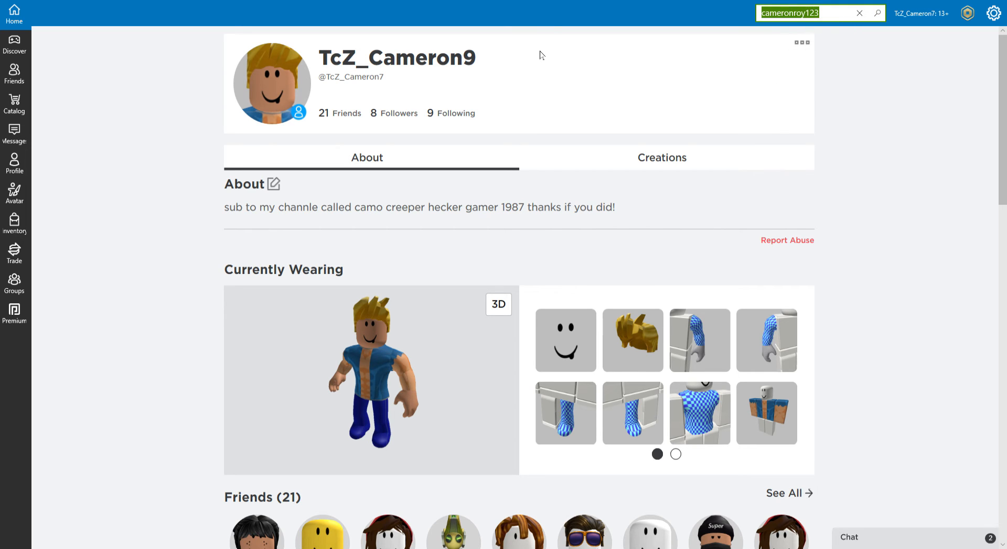
text(tcz_calum)
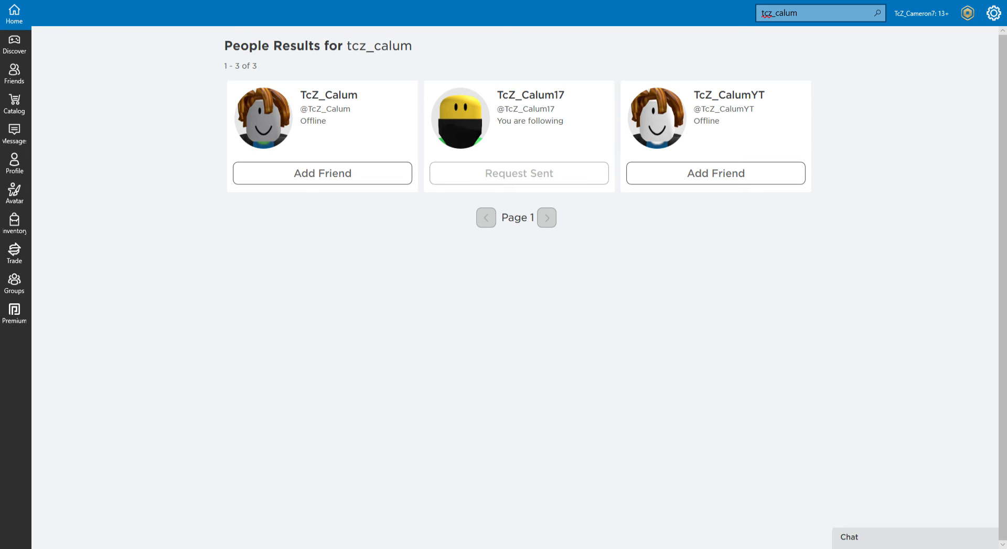
mouse_move(492, 233)
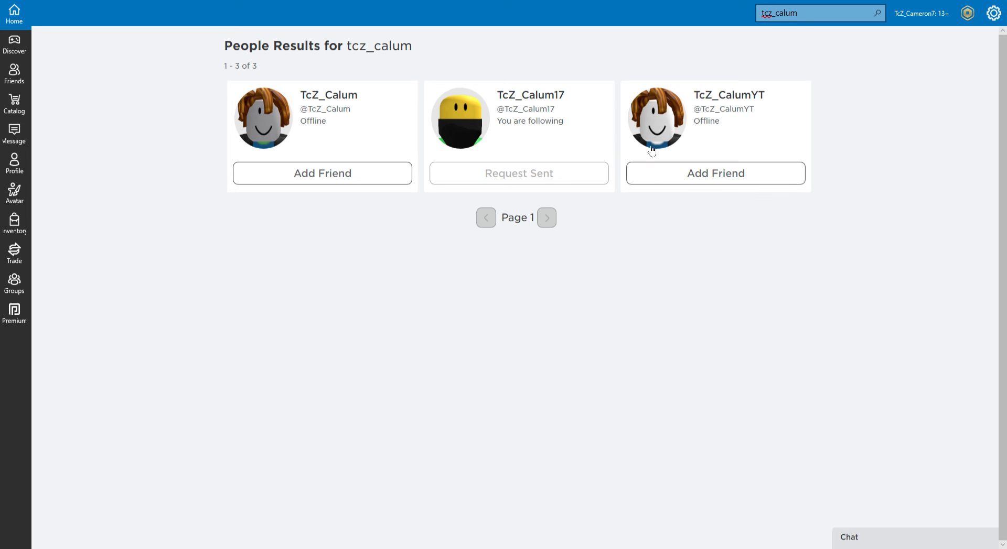
mouse_move(610, 204)
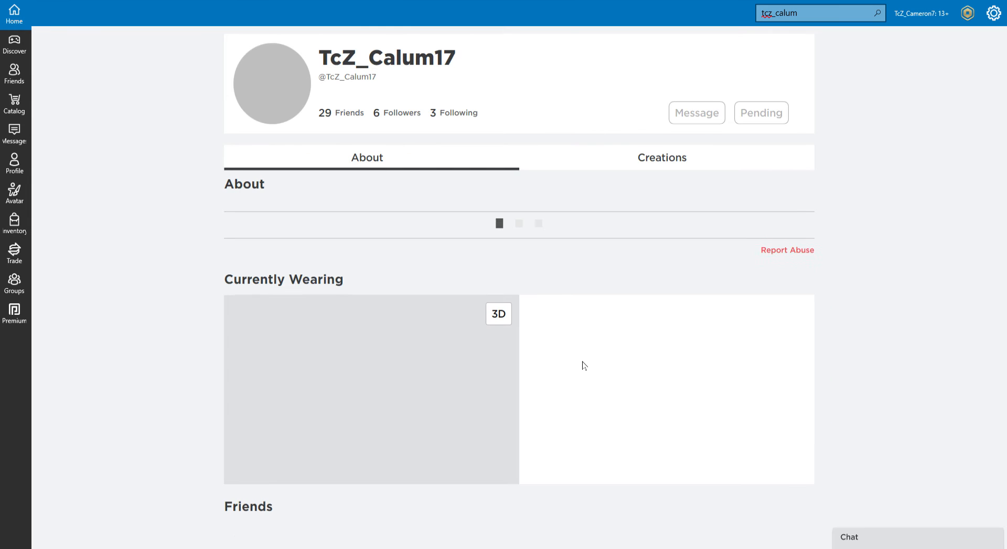
scroll(down, 3)
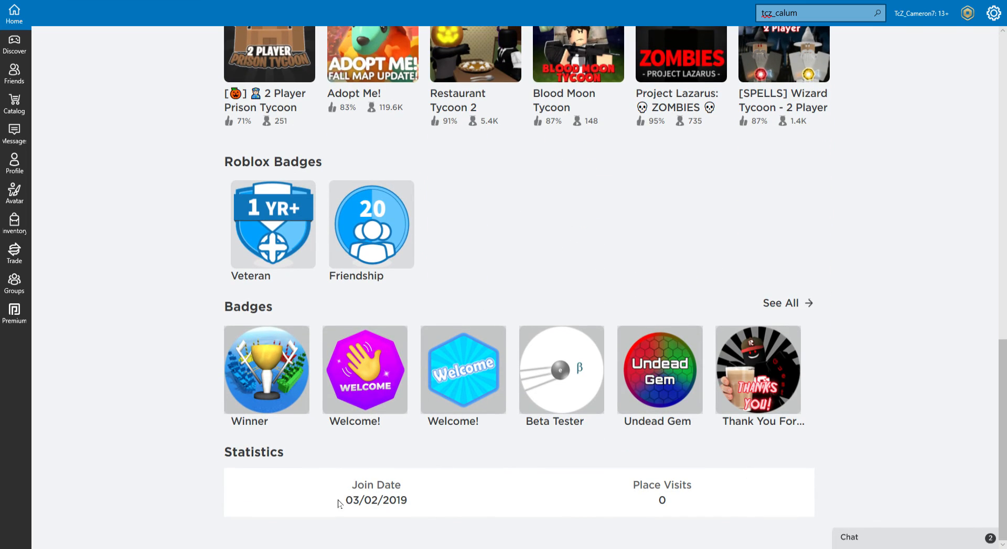
double_click(361, 484)
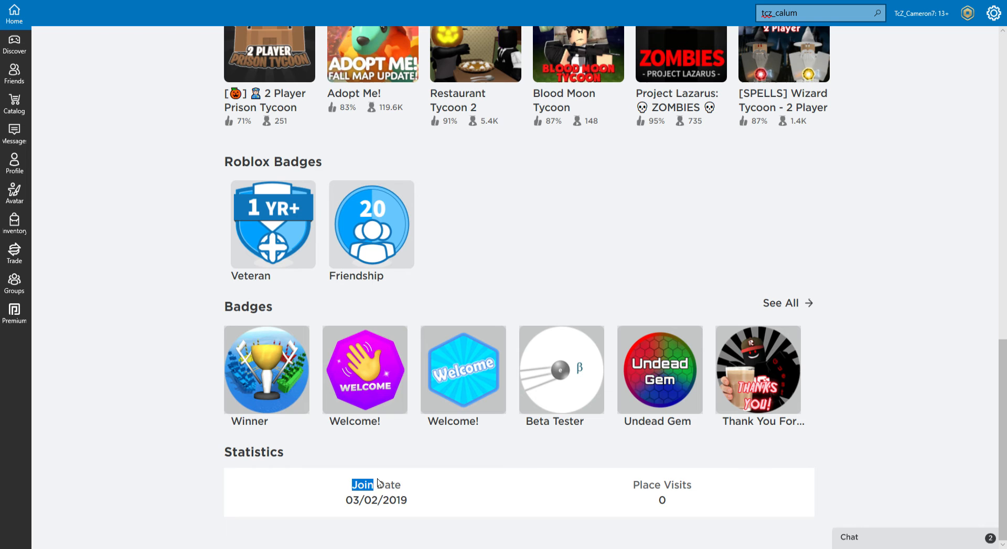
scroll(up, 3)
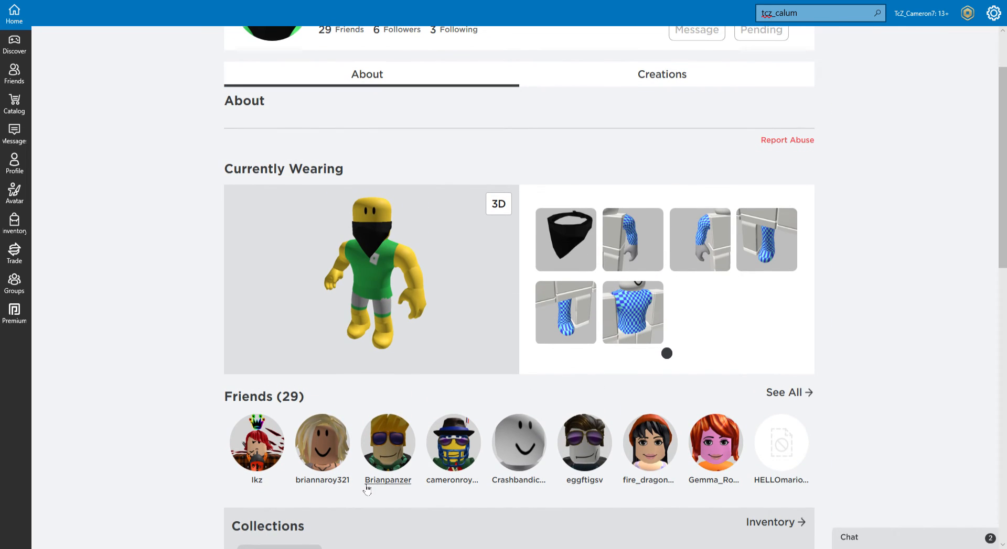
scroll(down, 3)
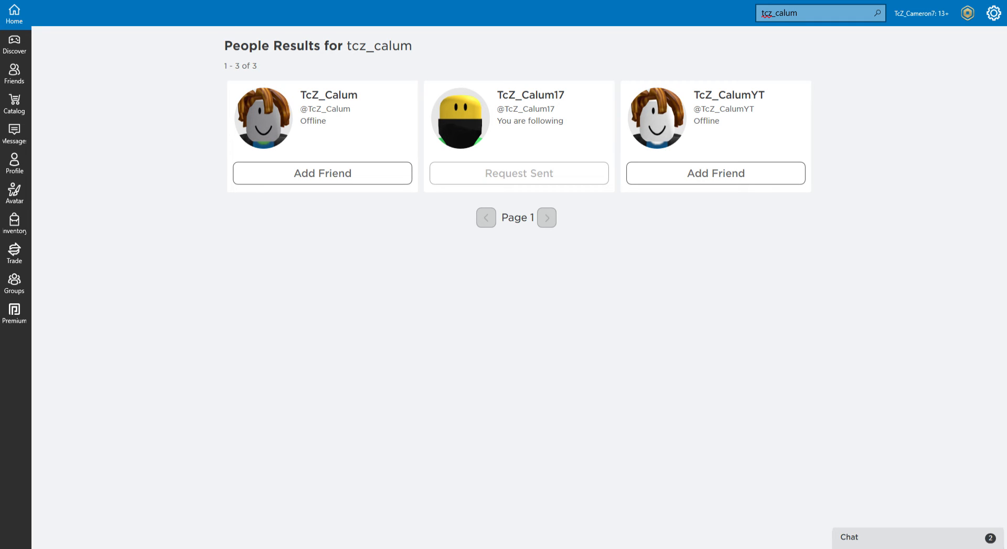
mouse_move(258, 115)
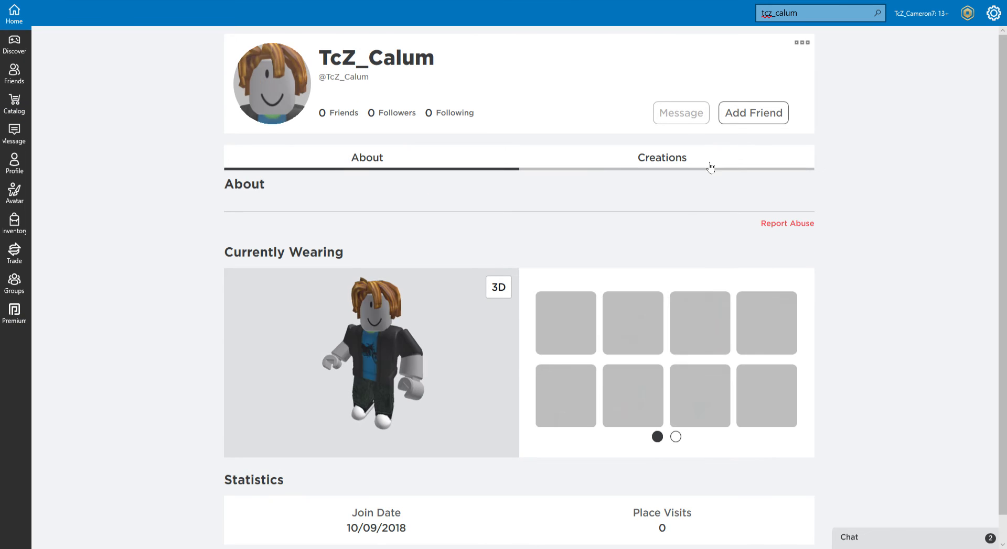
click(752, 112)
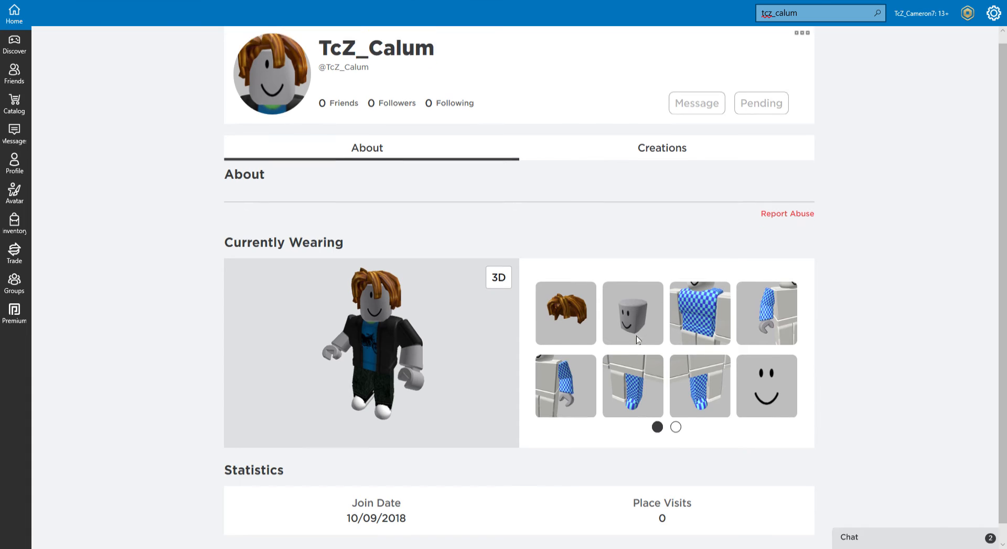
click(801, 33)
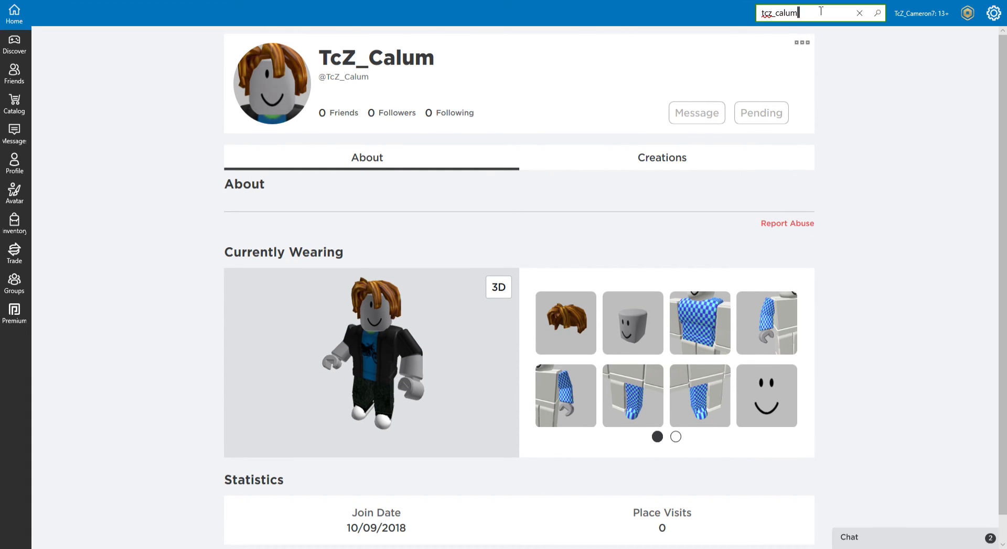
key(Enter)
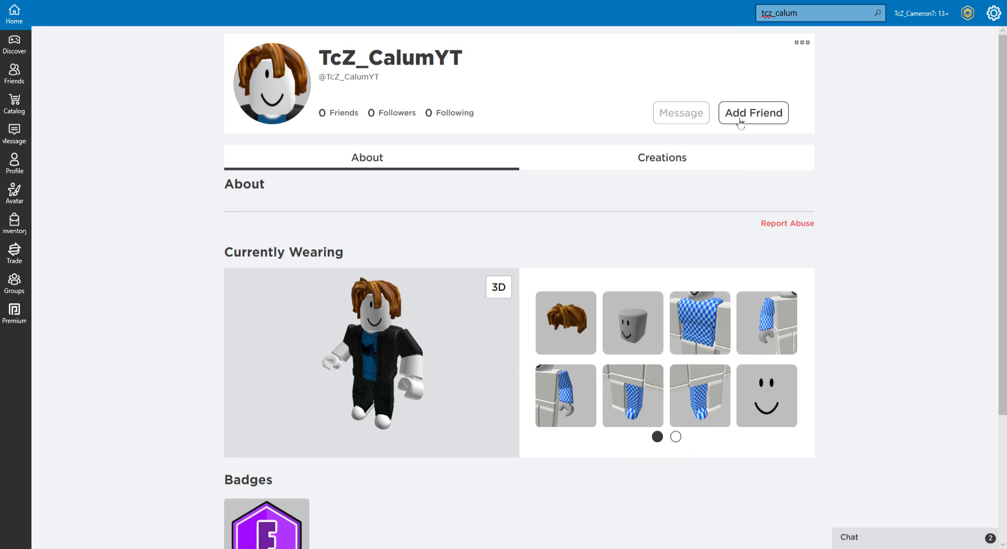
click(752, 113)
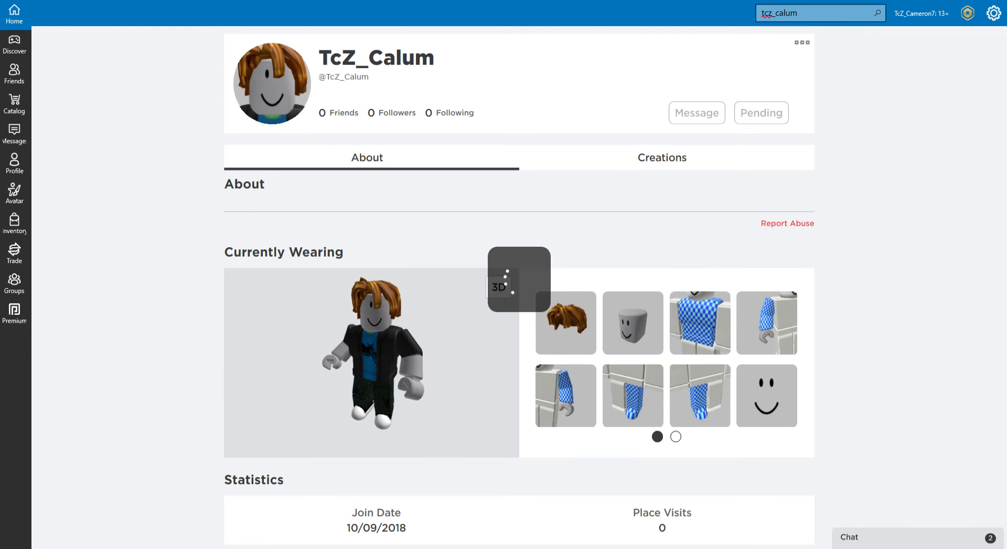
click(877, 12)
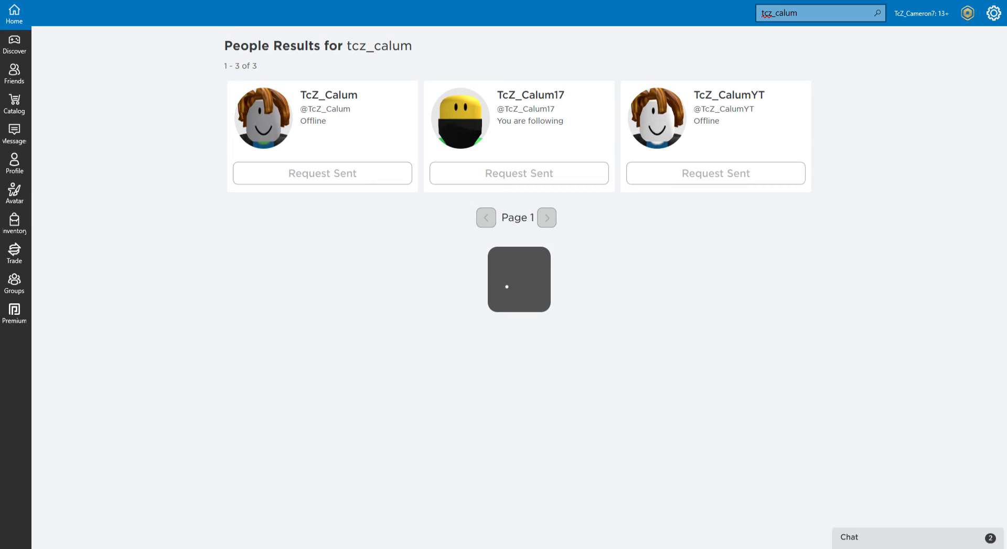
click(13, 12)
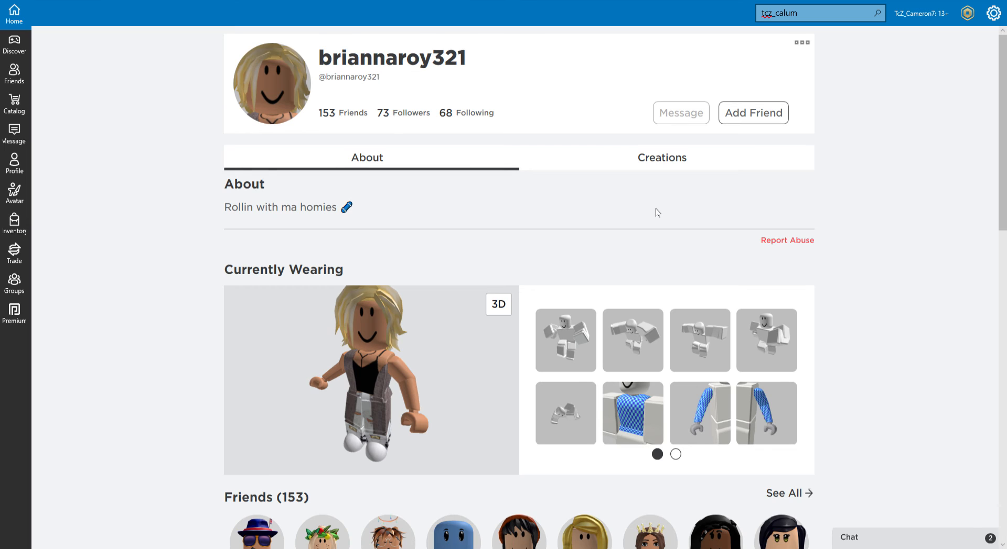
click(815, 13)
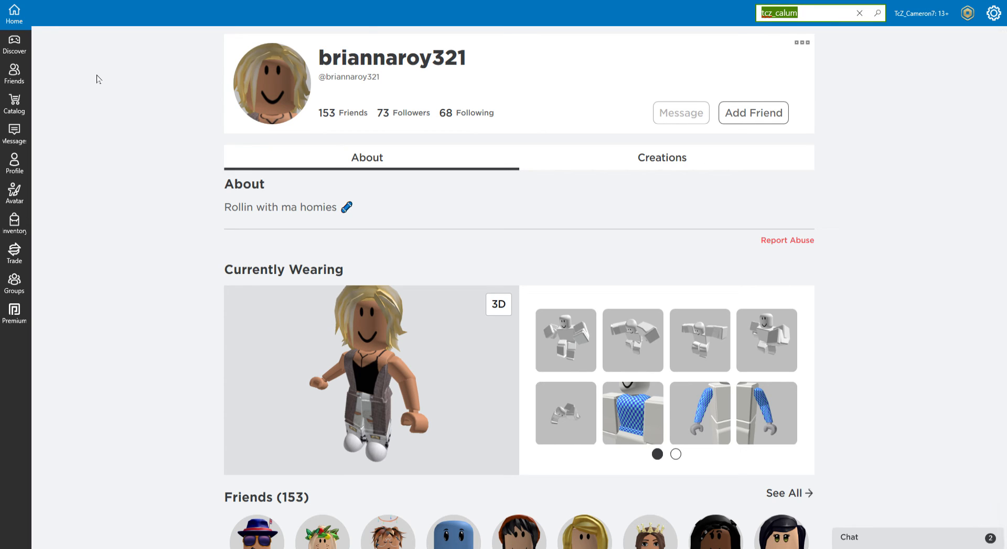
text(briannaroy123)
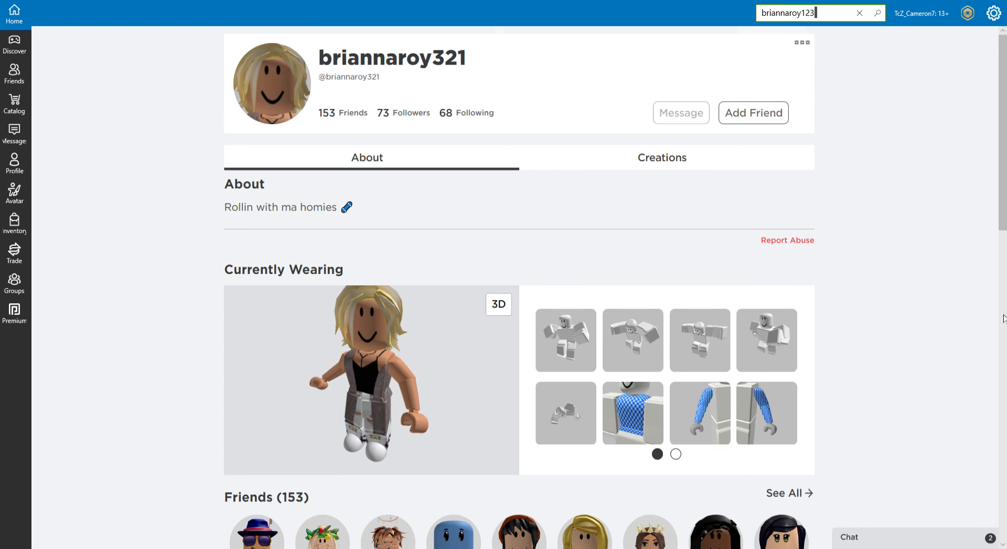
scroll(down, 3)
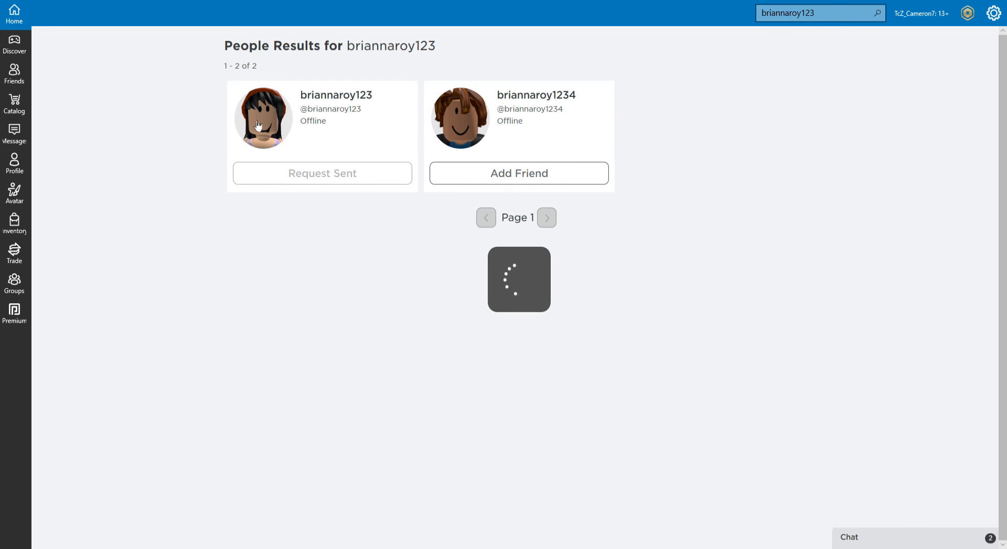
click(262, 118)
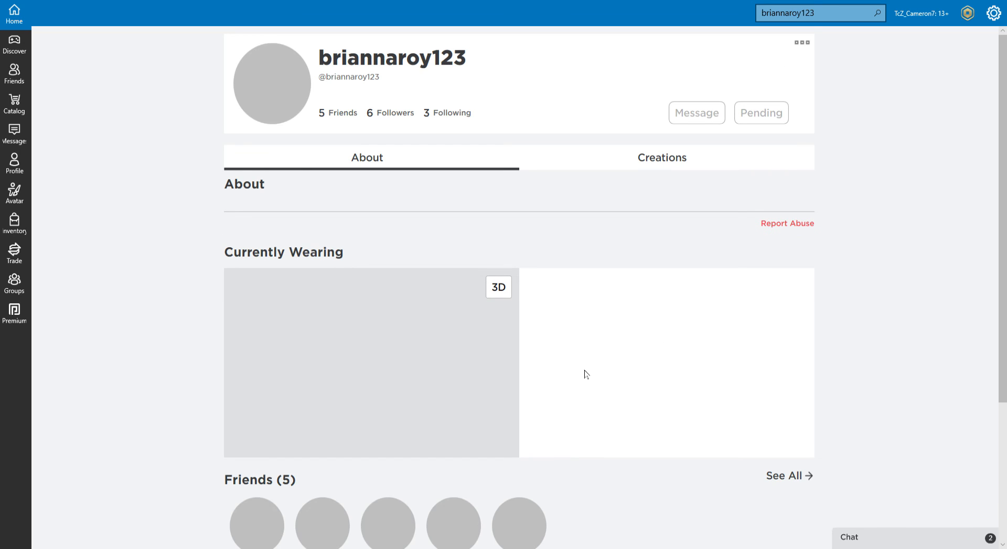
scroll(down, 3)
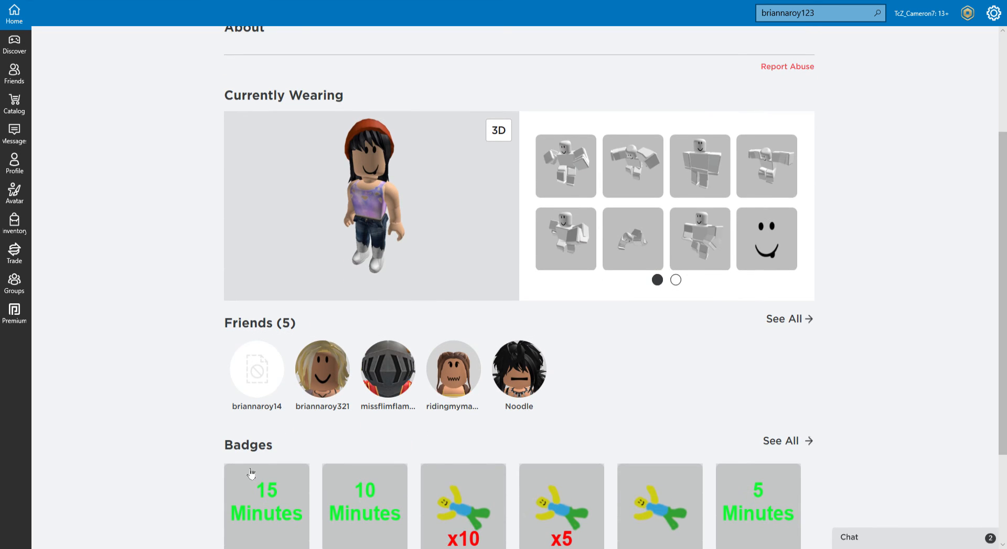
scroll(down, 3)
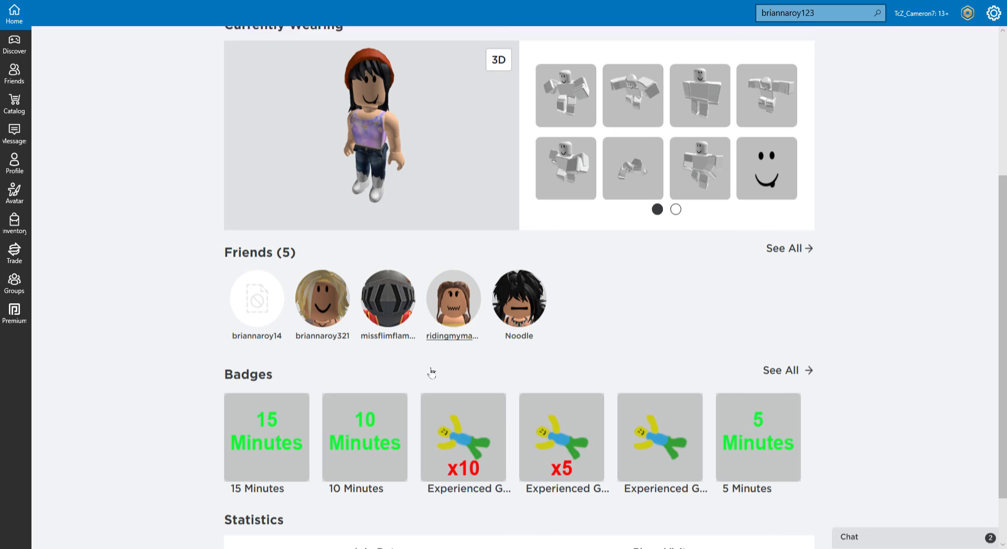
scroll(down, 3)
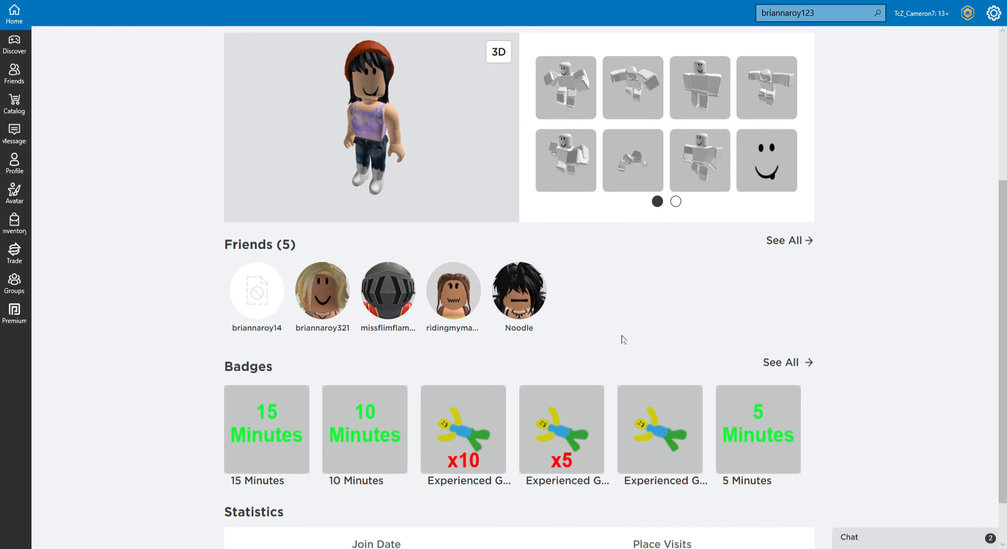
scroll(down, 3)
text(camero)
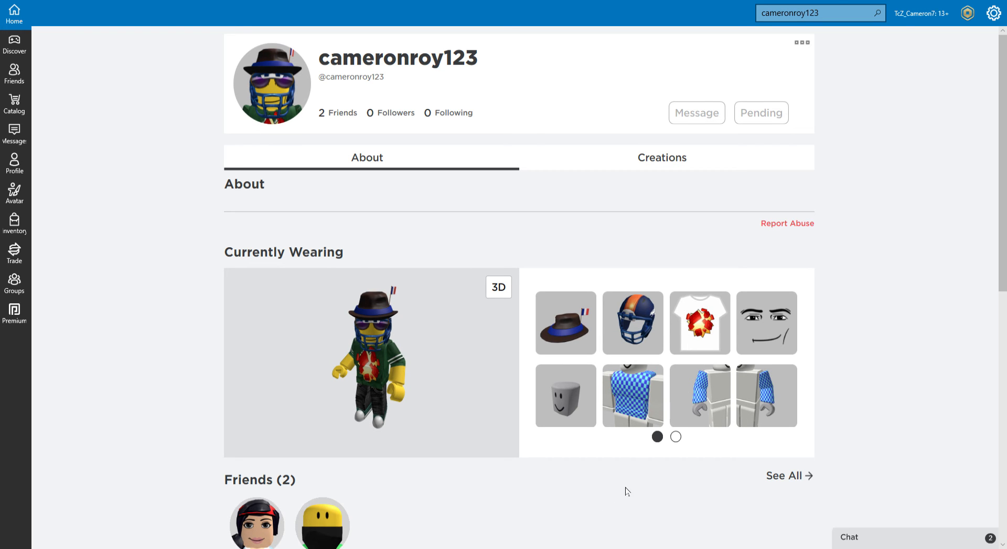
mouse_move(651, 325)
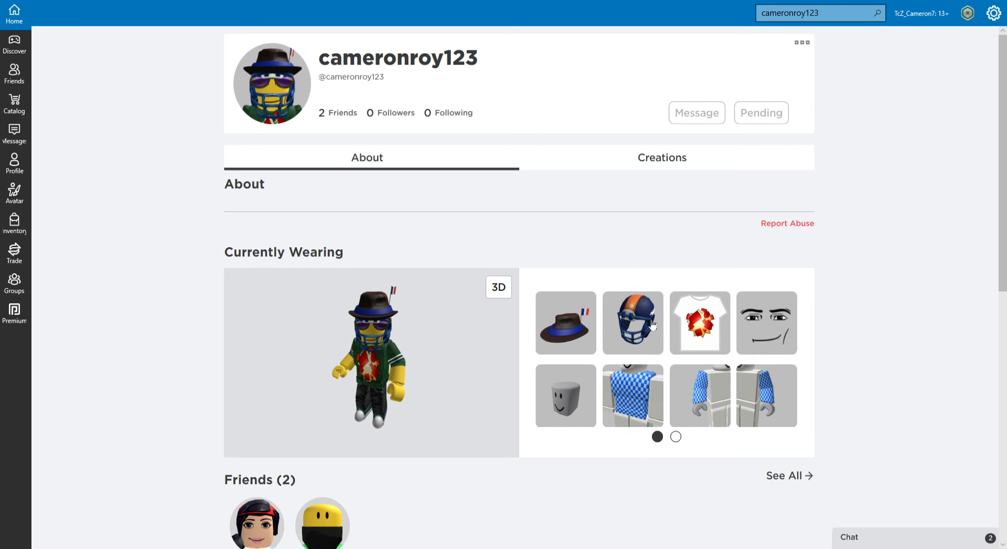
scroll(down, 3)
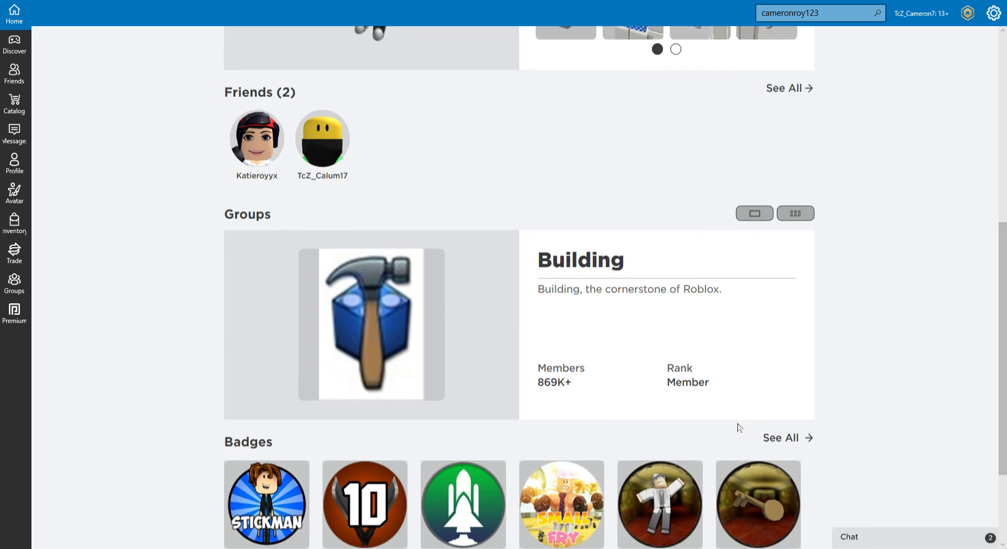
scroll(down, 3)
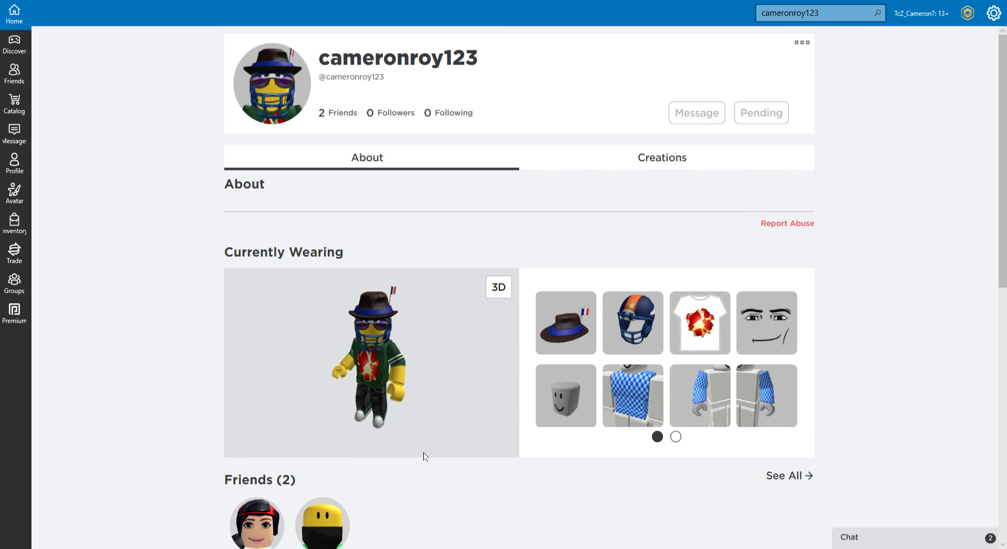
scroll(down, 3)
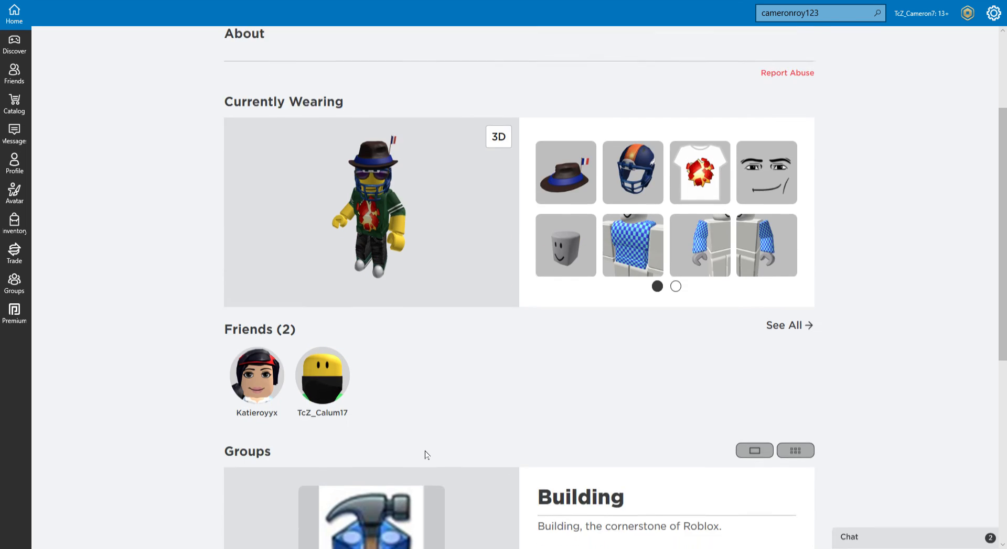
scroll(down, 3)
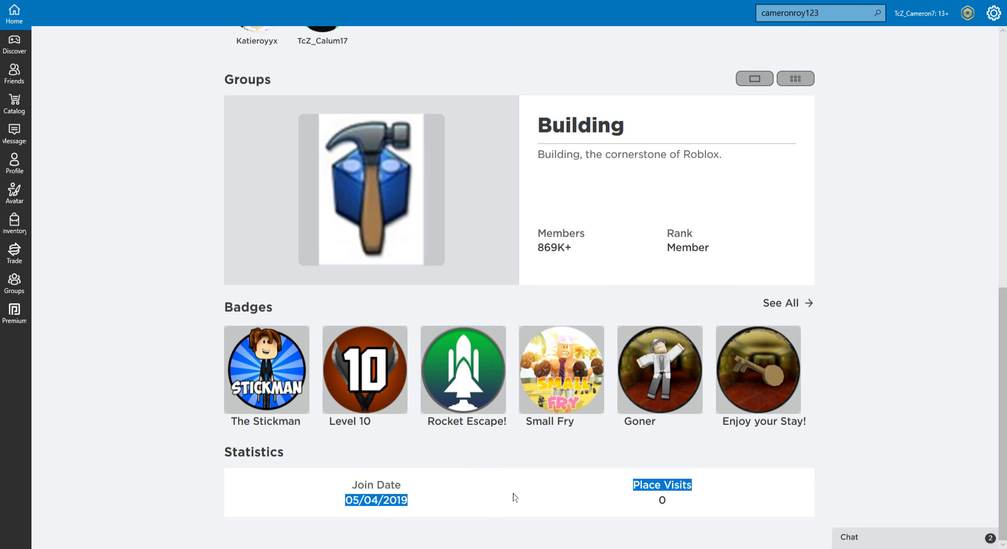
scroll(up, 3)
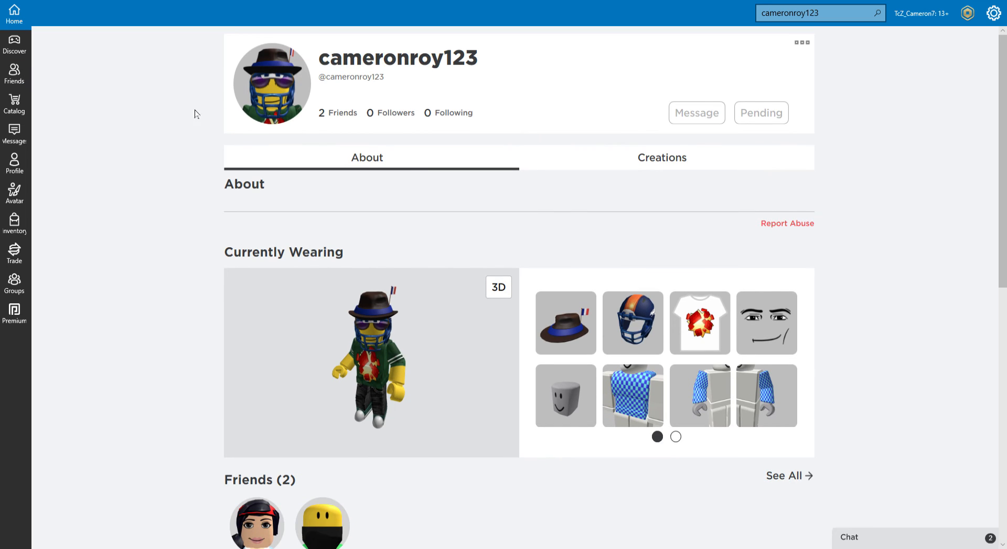
scroll(down, 3)
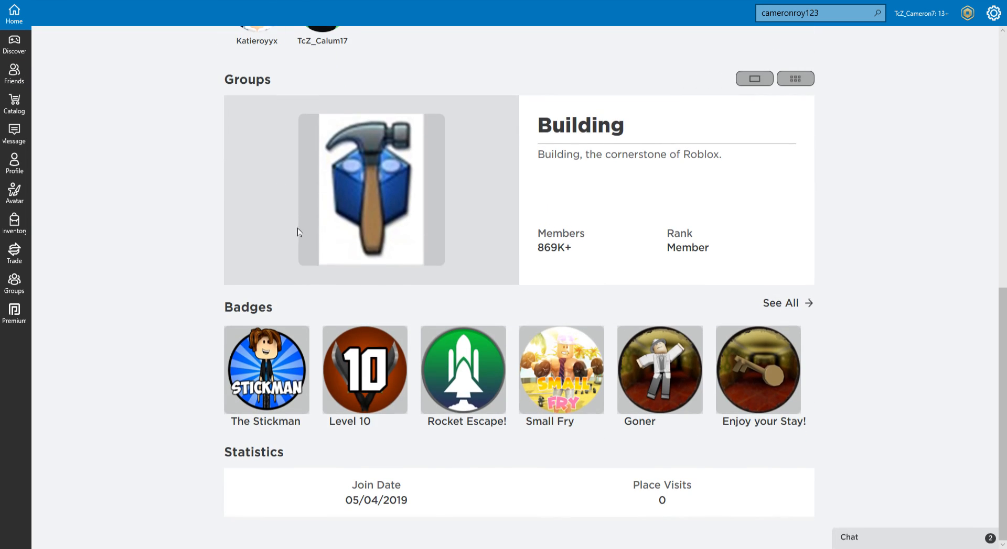
scroll(up, 3)
text(camero)
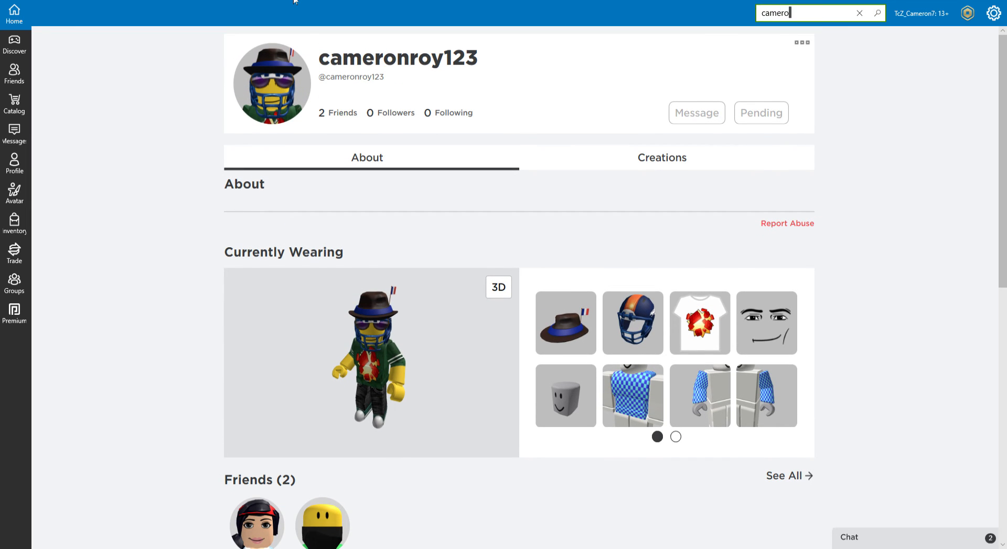
Search people for 'Cameron yeah', refine it to 'Cameron yeahhhh', and browse the results
text(Cameron)
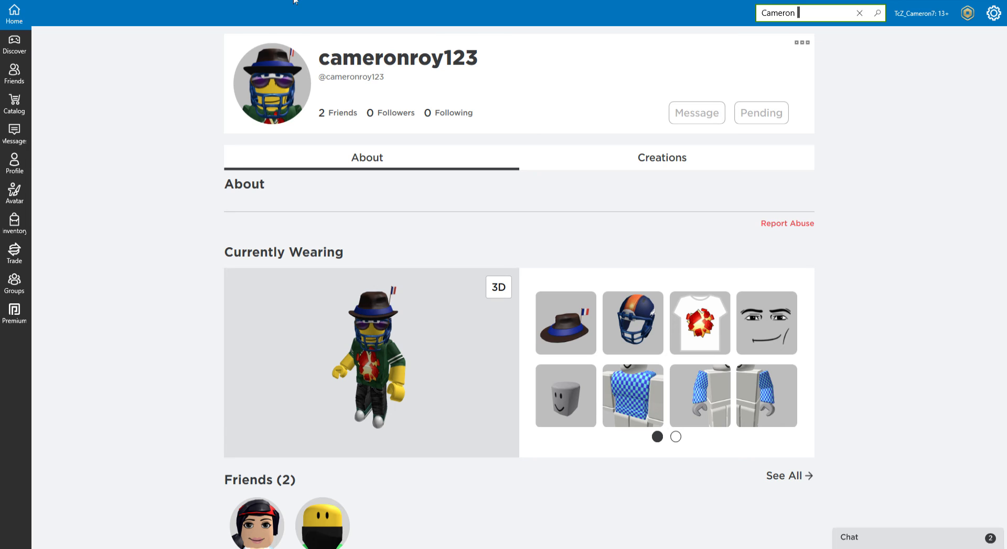
text(yeah)
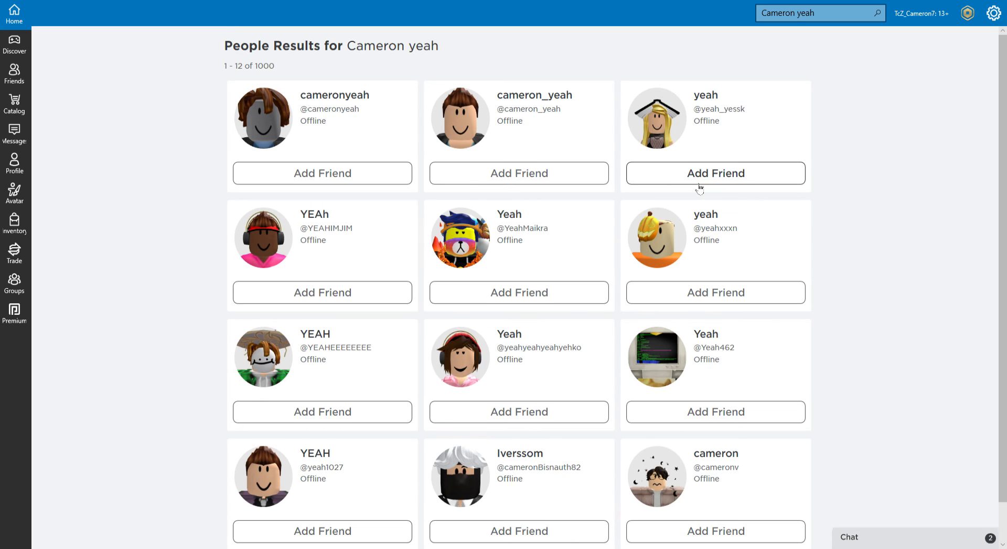
click(820, 13)
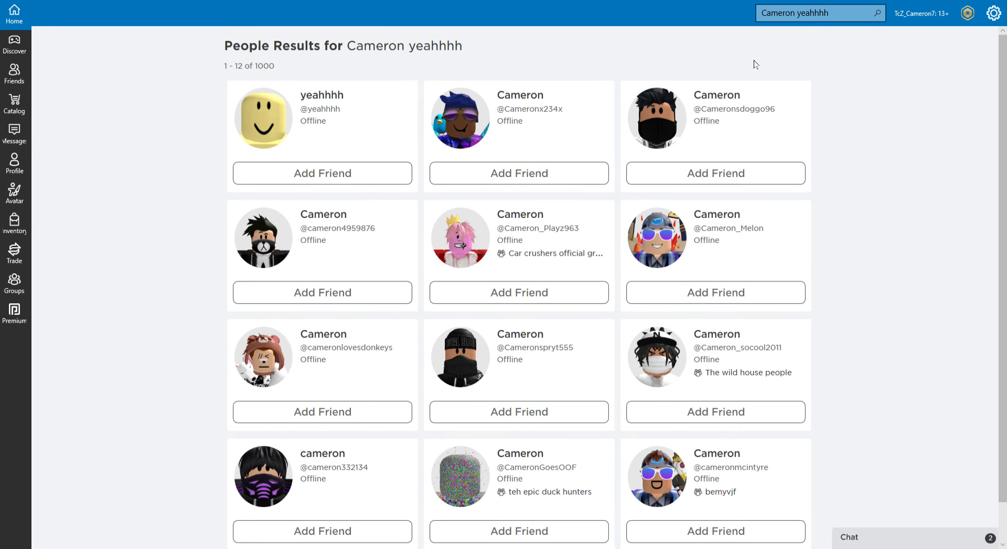
scroll(down, 3)
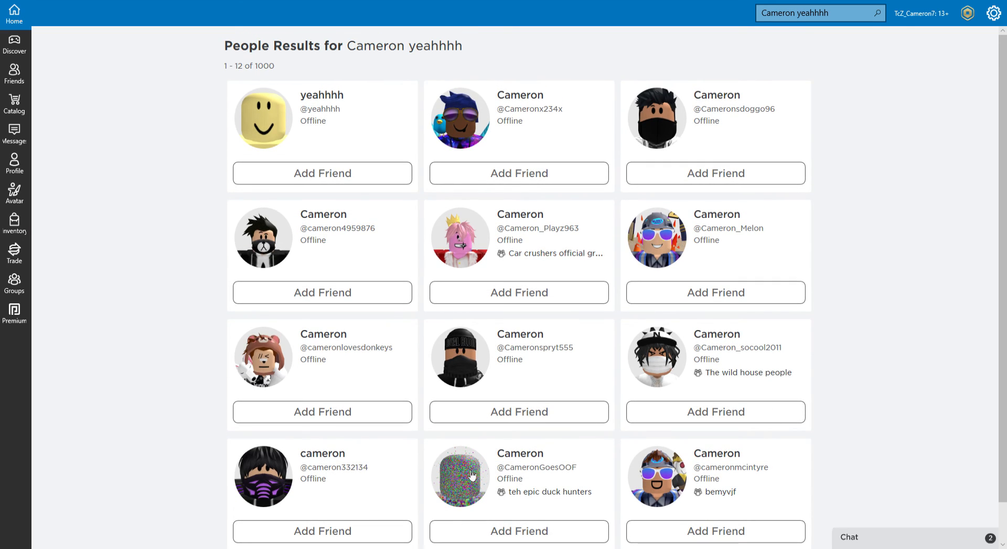
click(518, 292)
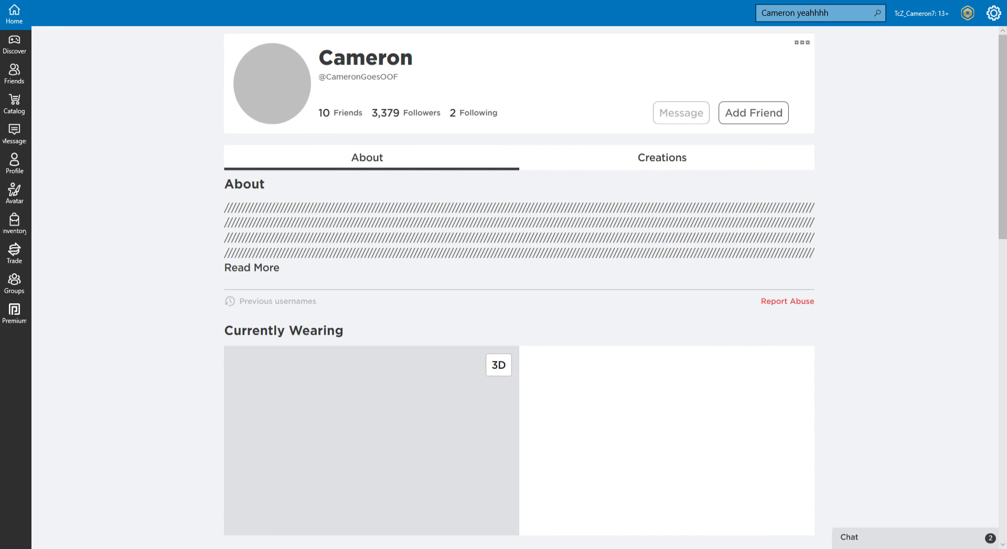
scroll(down, 3)
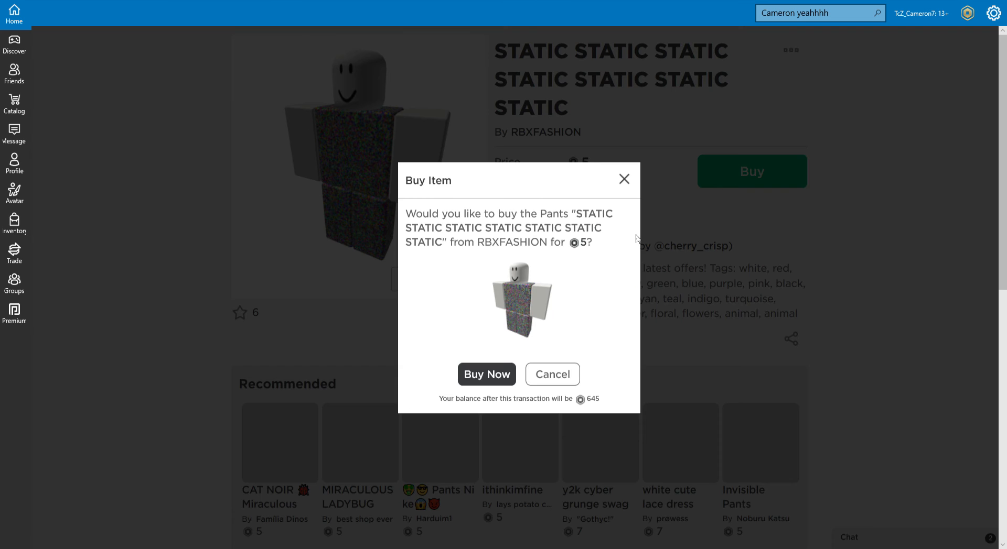
Buy the STATIC pants for 5 Robux, wear them, and return to CameronGoesOOF's profile
click(486, 375)
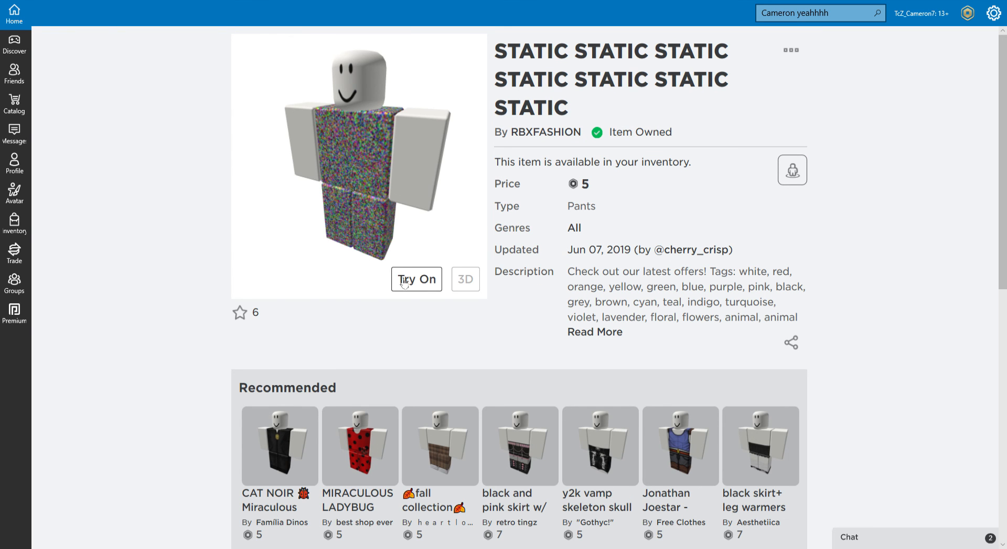
click(416, 280)
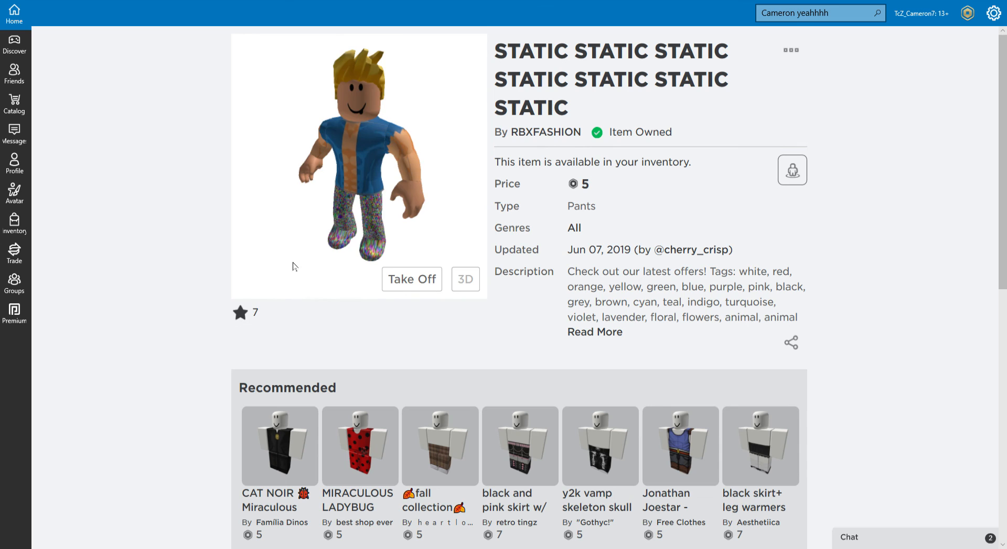
mouse_move(370, 258)
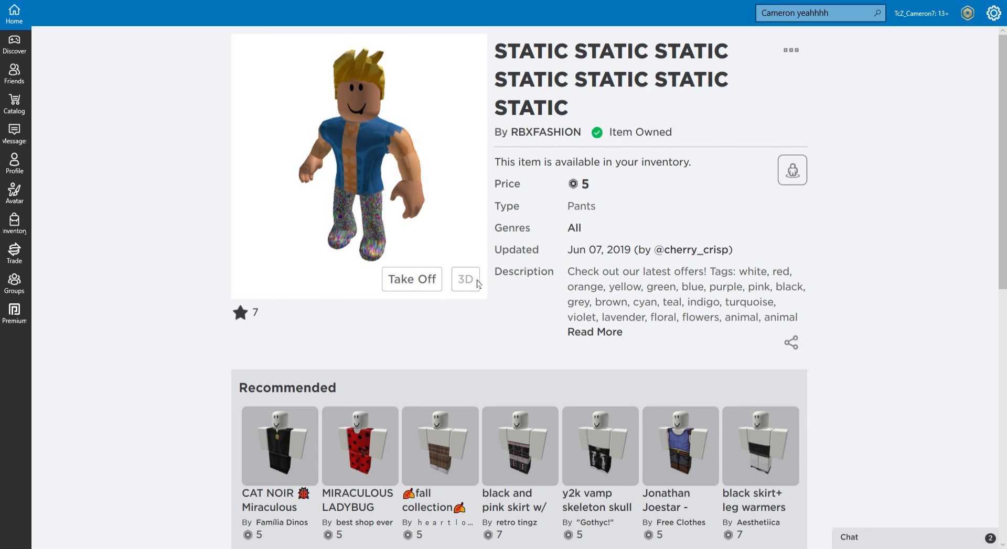
click(790, 51)
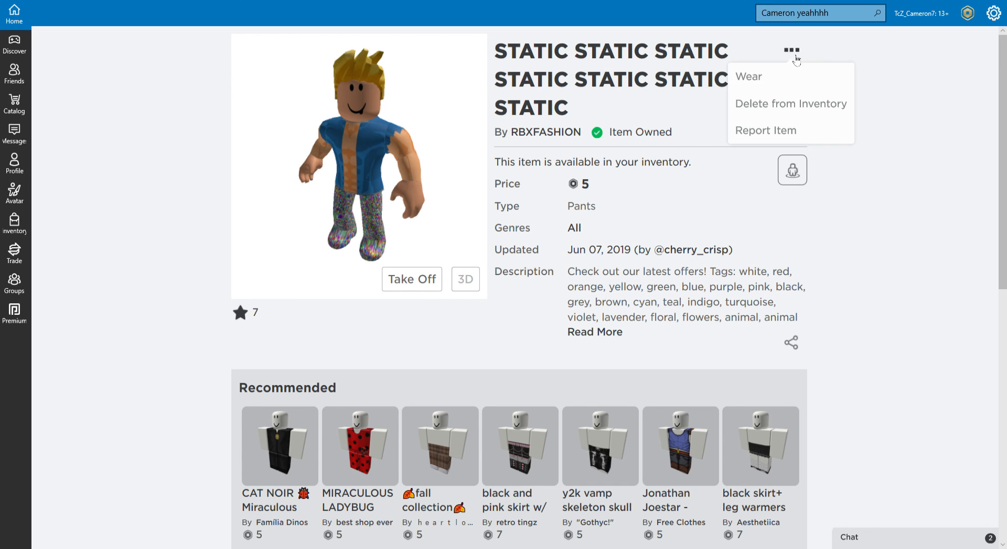
click(747, 76)
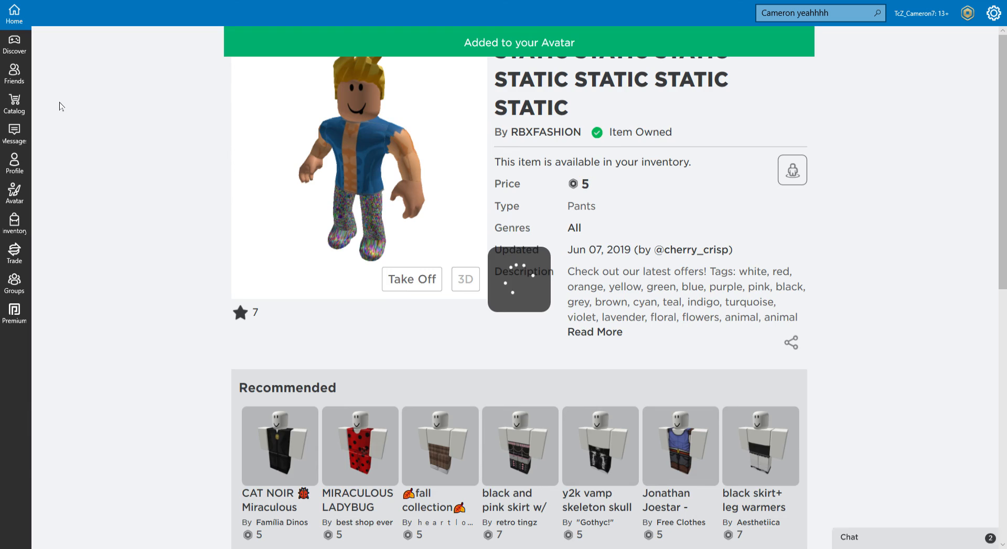
click(15, 162)
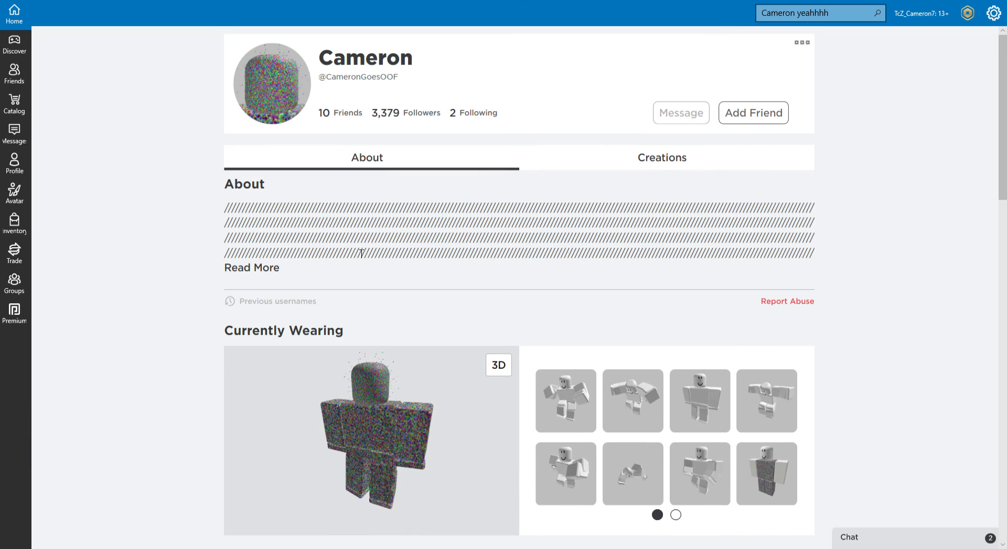
mouse_move(591, 174)
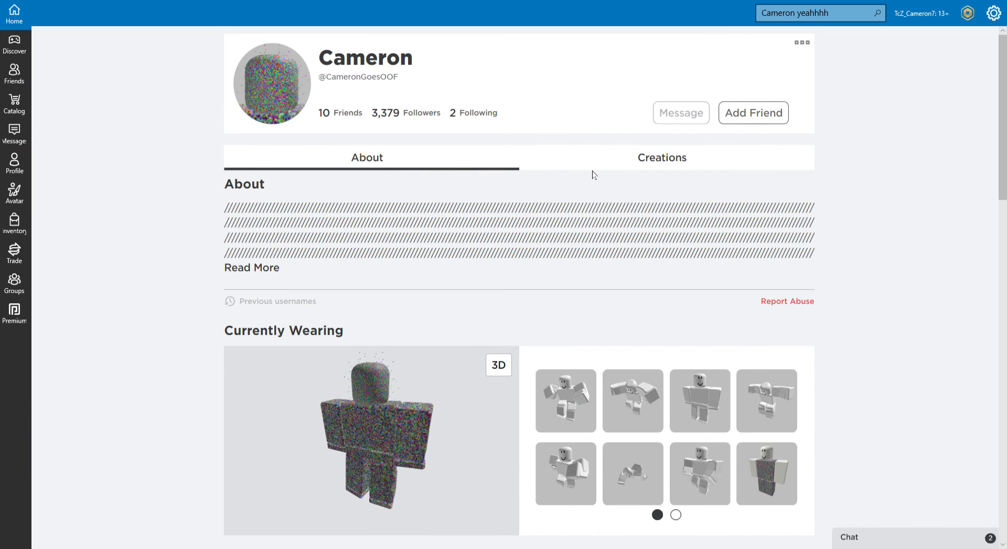
scroll(down, 3)
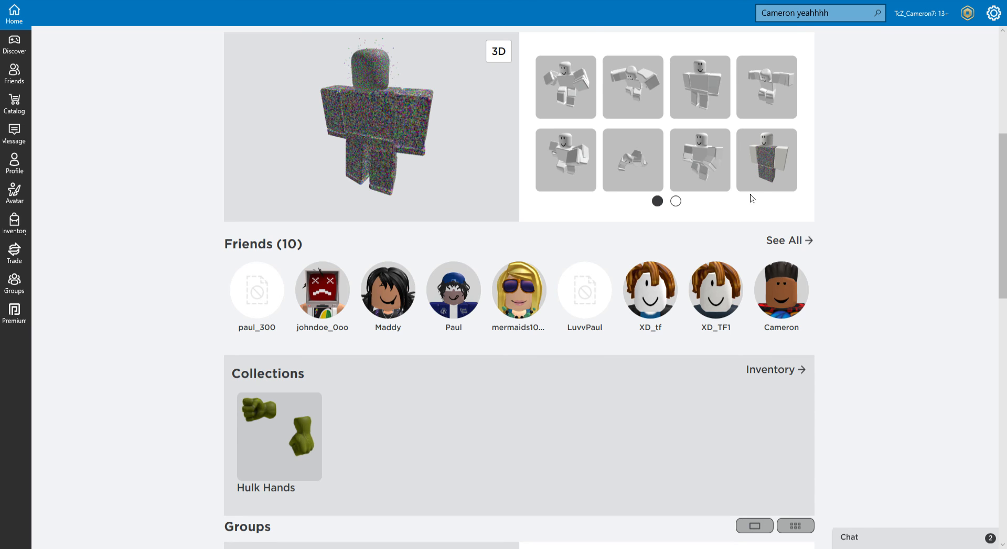
scroll(down, 3)
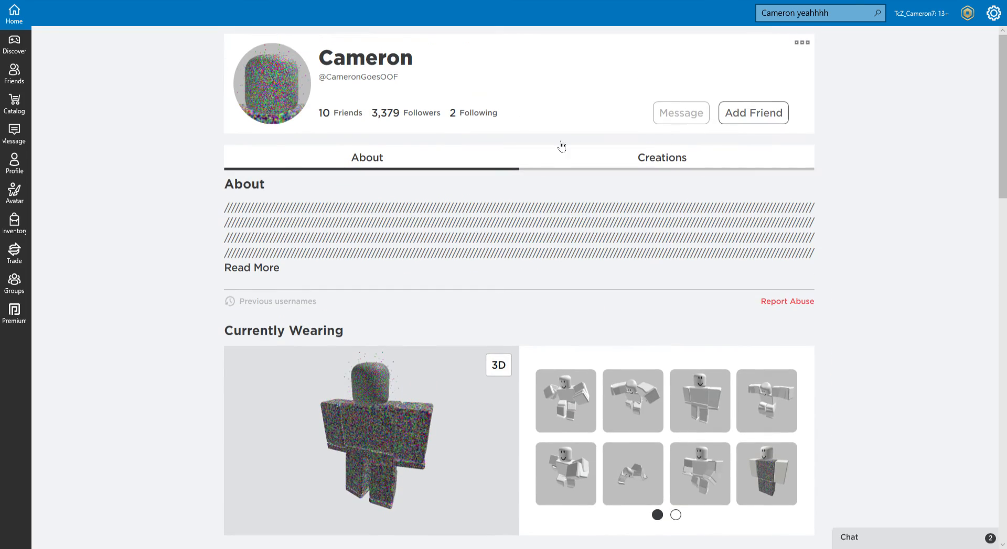
click(815, 12)
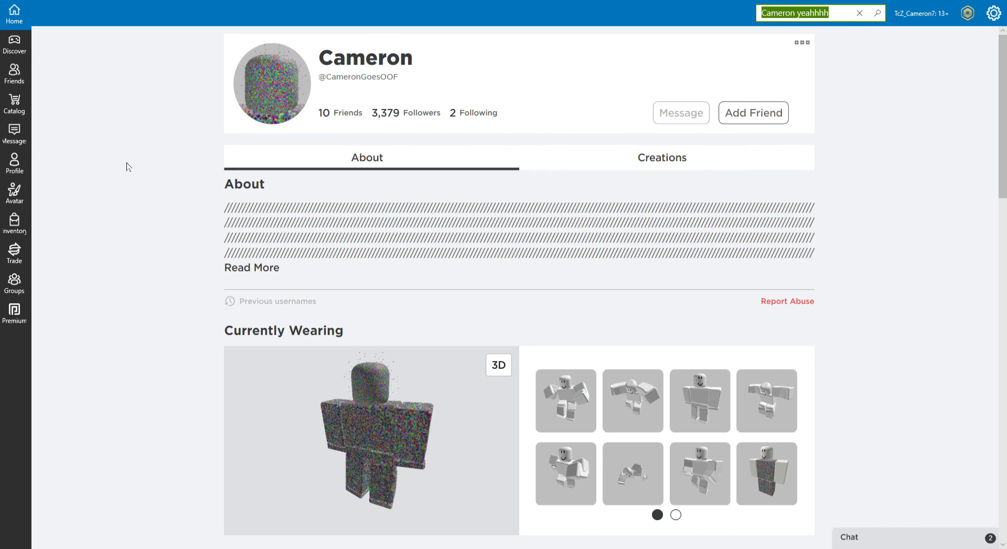
Search people for PeakMantis, fixing the query spacing to narrow results to four accounts
text(peak mantis)
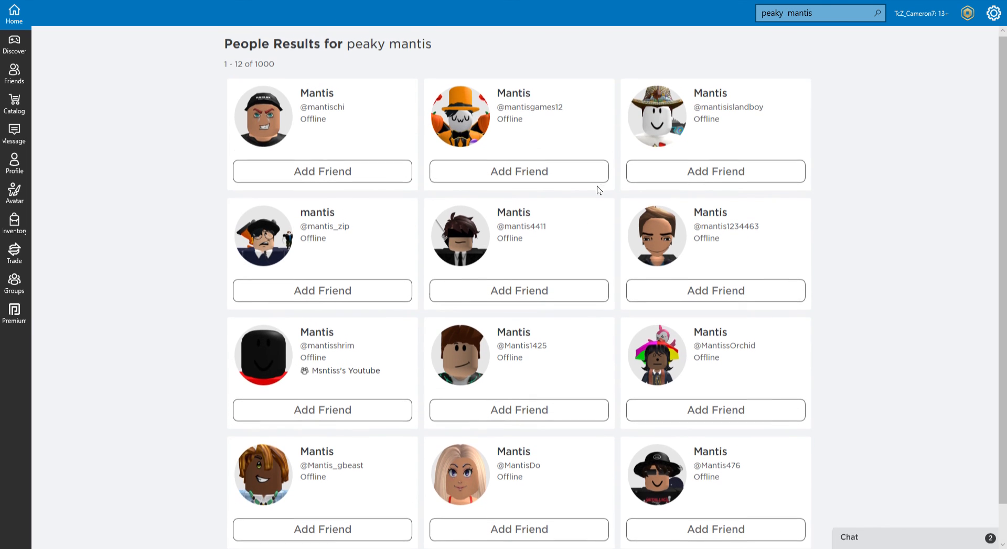
click(799, 13)
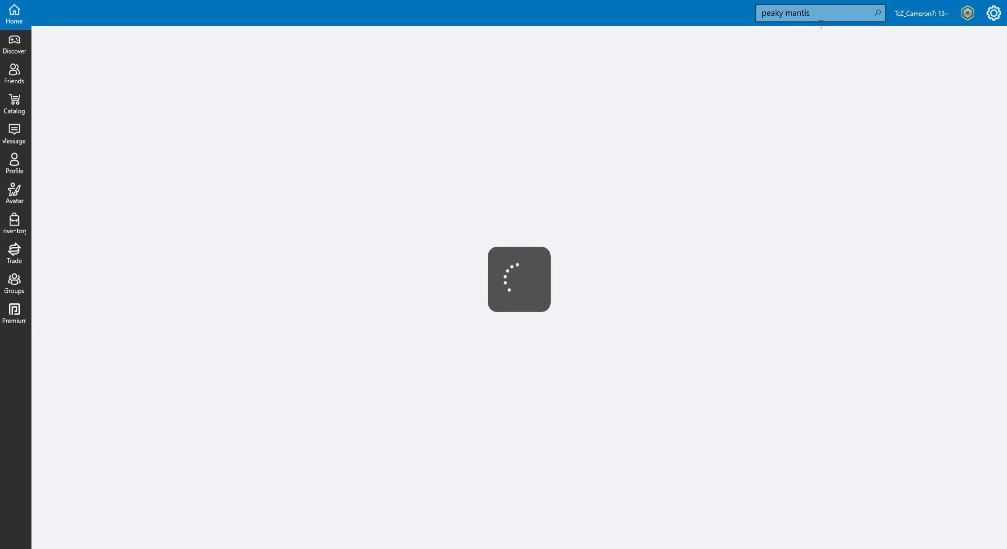
key(enter)
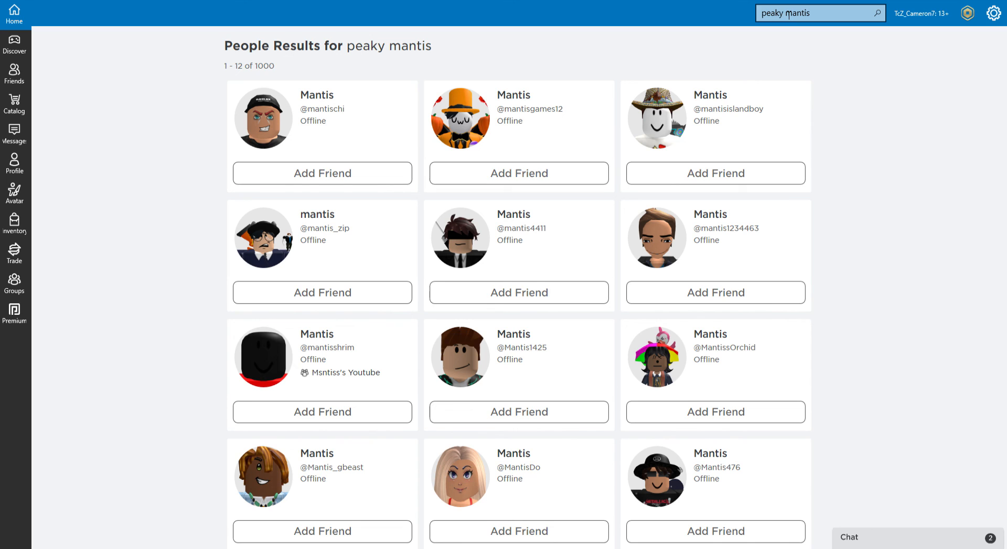
click(820, 13)
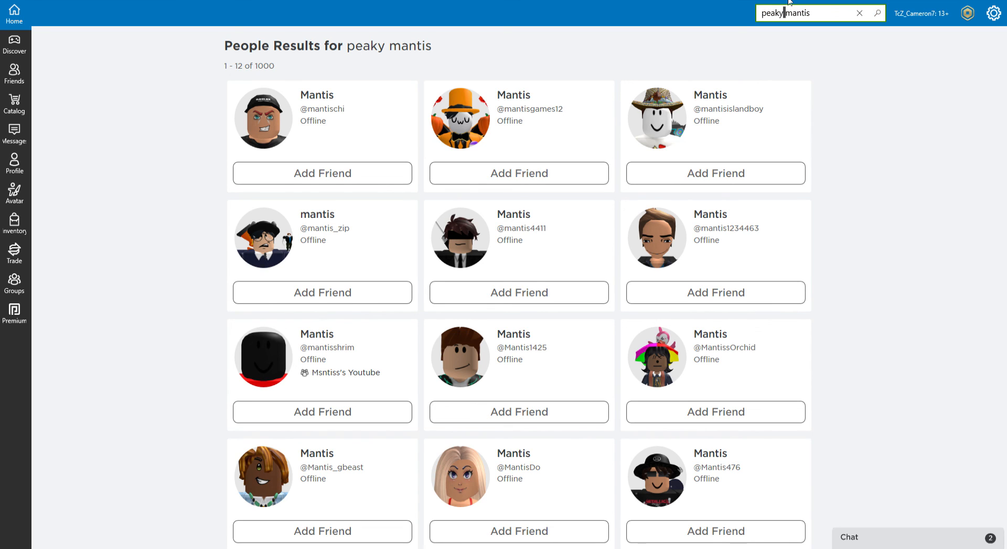
key(Backspace)
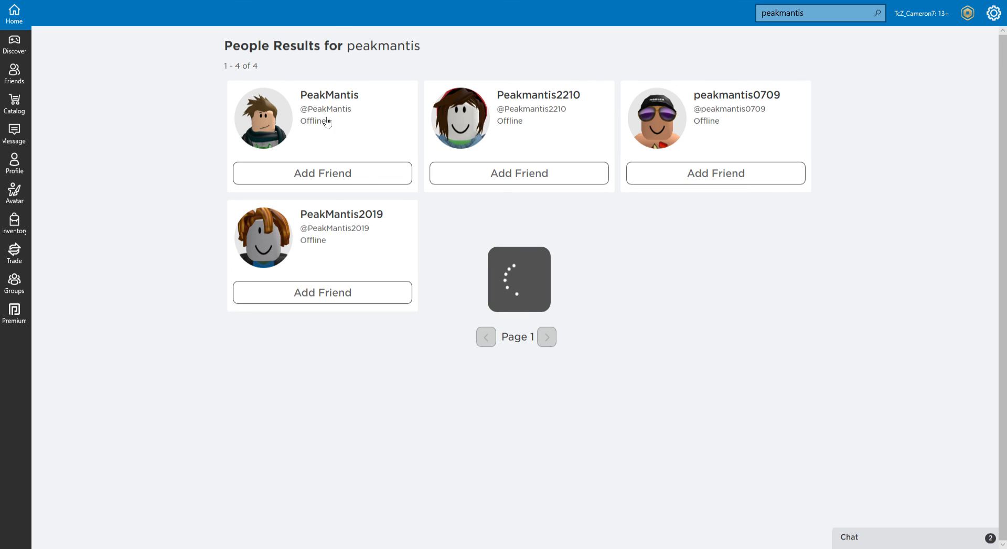
click(329, 94)
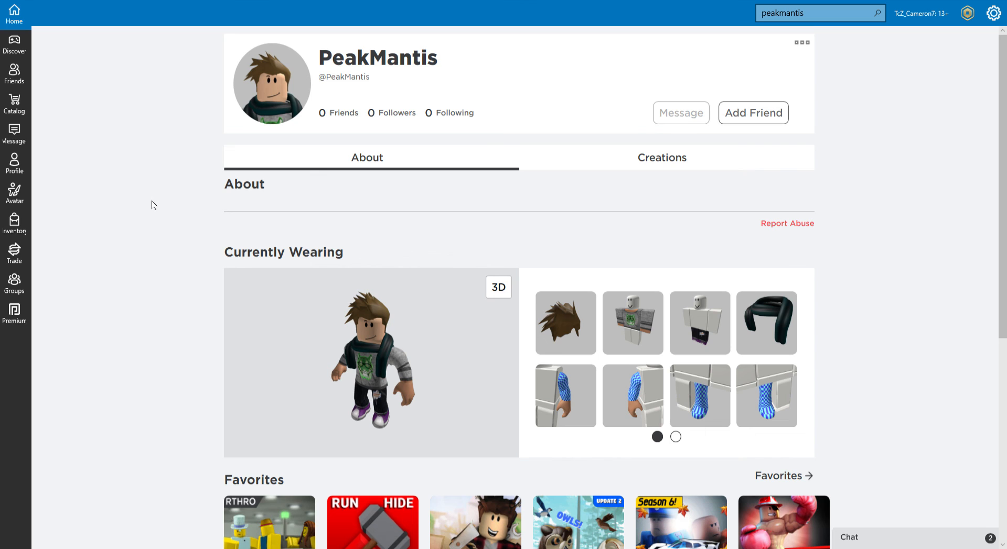
scroll(down, 3)
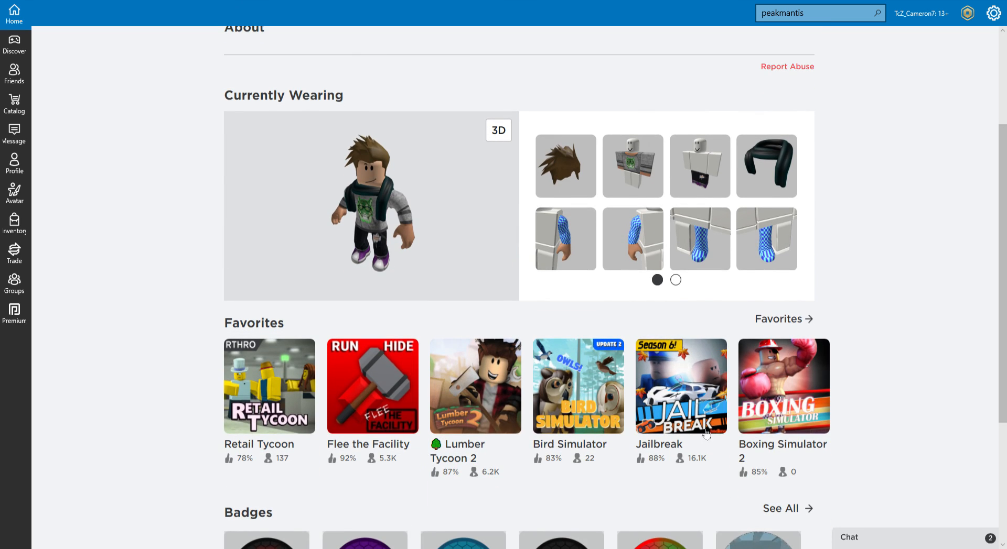
mouse_move(658, 500)
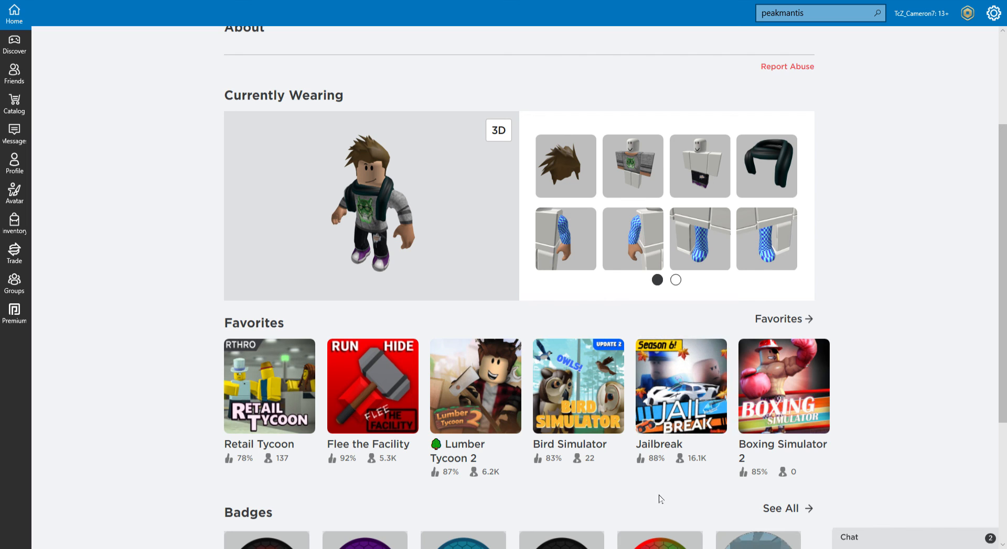
scroll(down, 3)
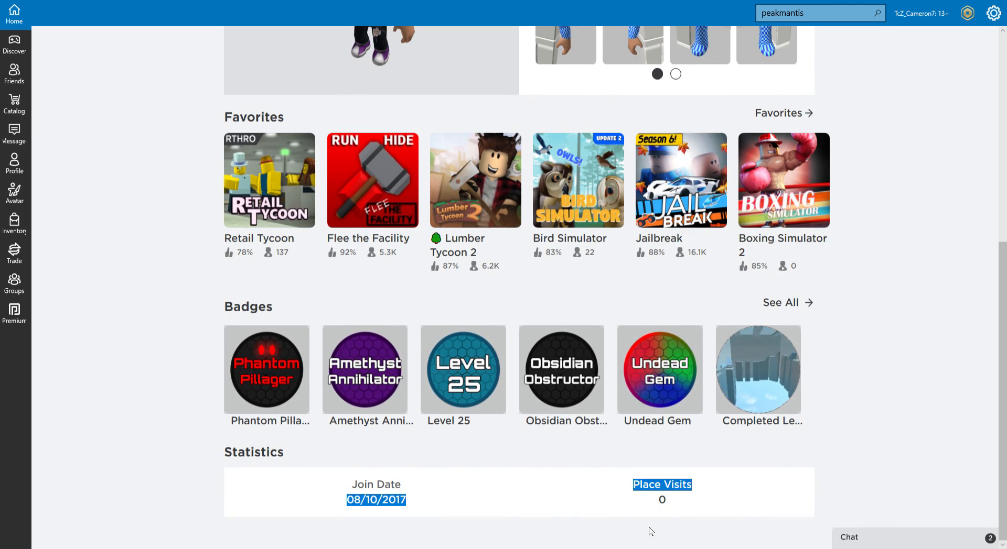
Browse the Creations and About sections, then open PeakMantis's full Favorites list
click(661, 157)
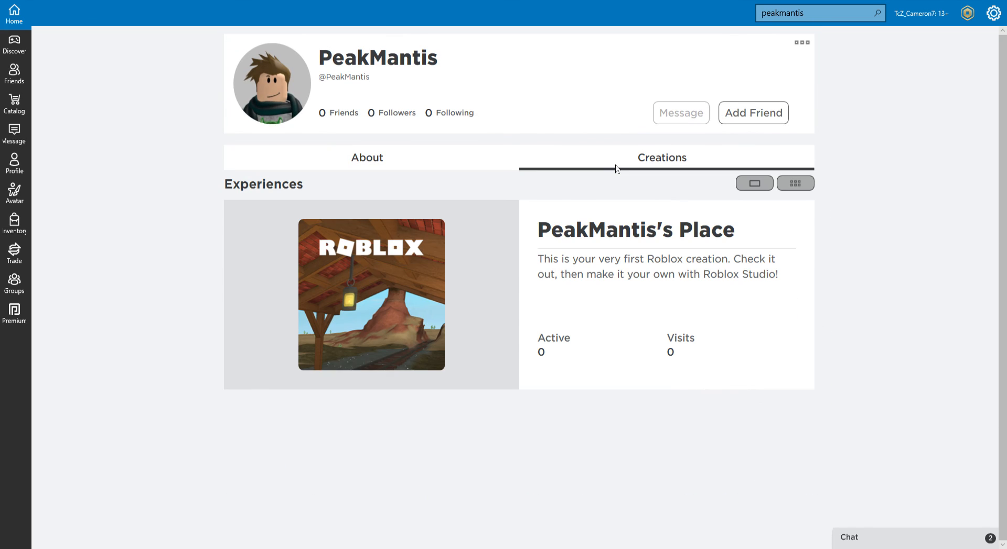
mouse_move(375, 140)
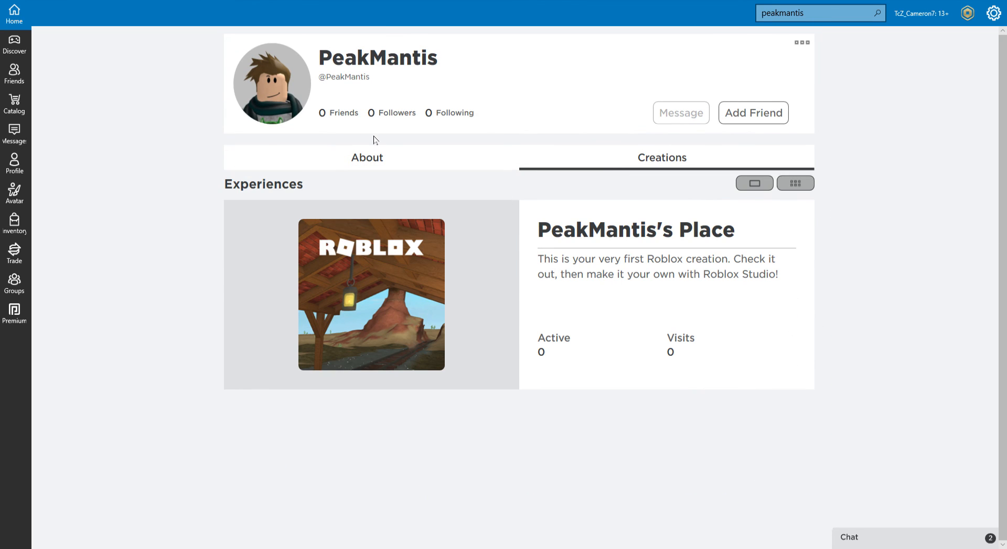
click(366, 157)
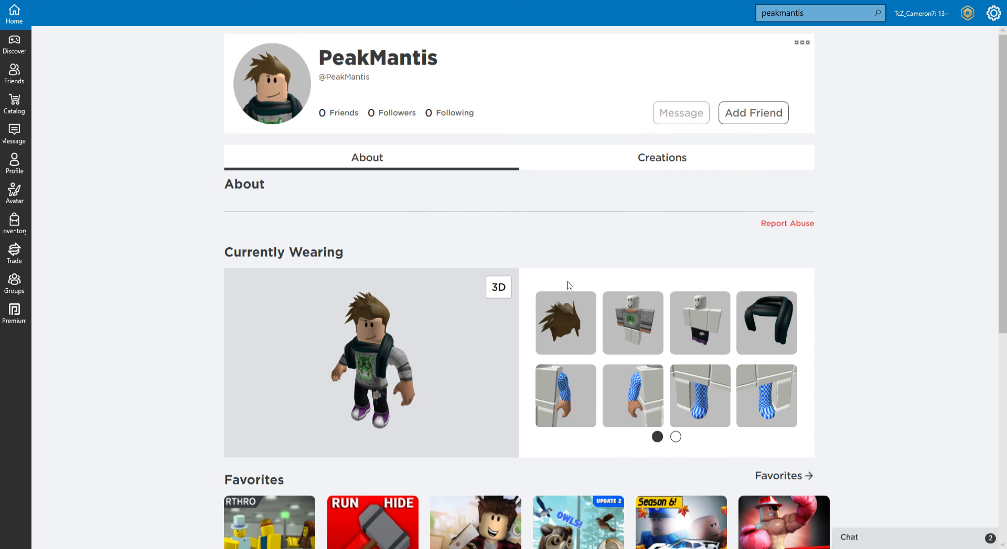
scroll(down, 3)
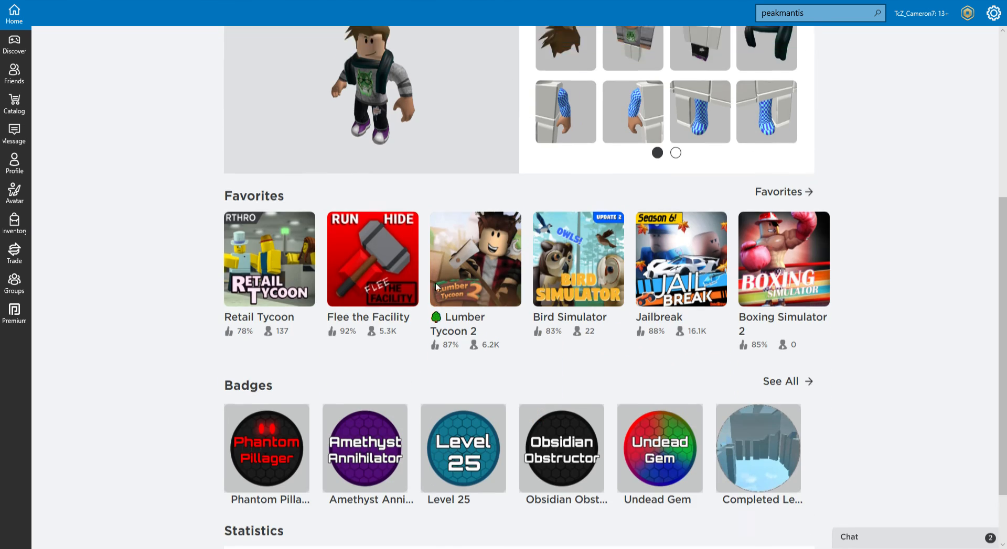
scroll(down, 3)
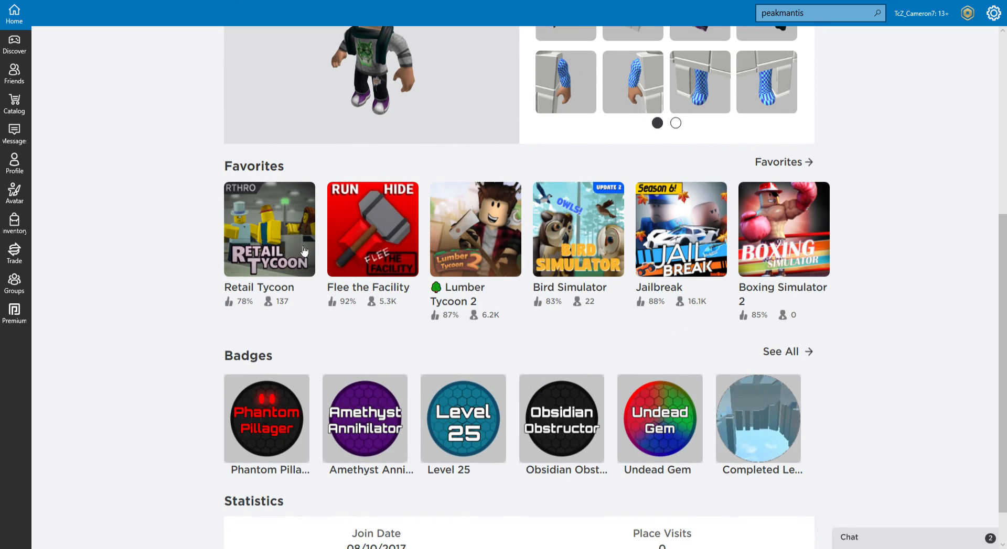
mouse_move(380, 261)
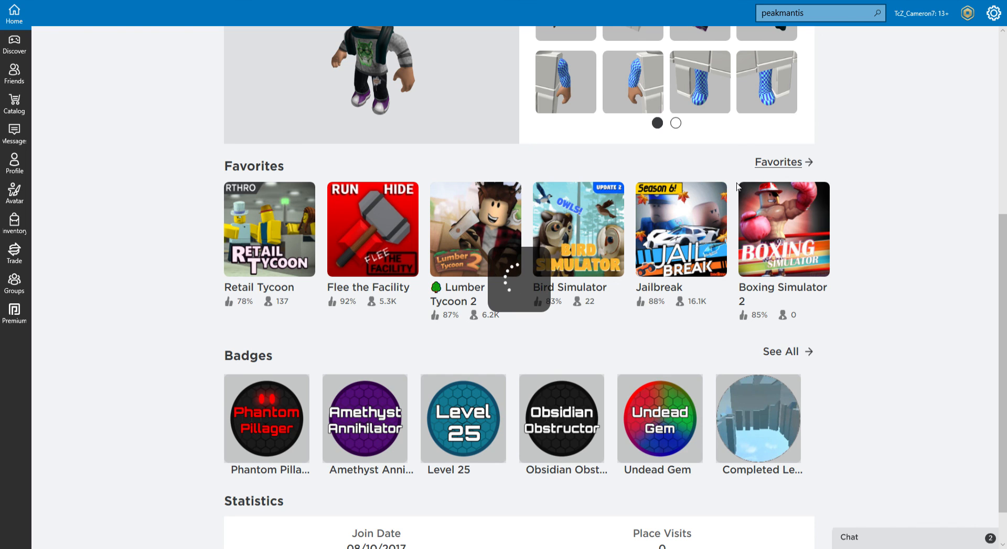
click(778, 162)
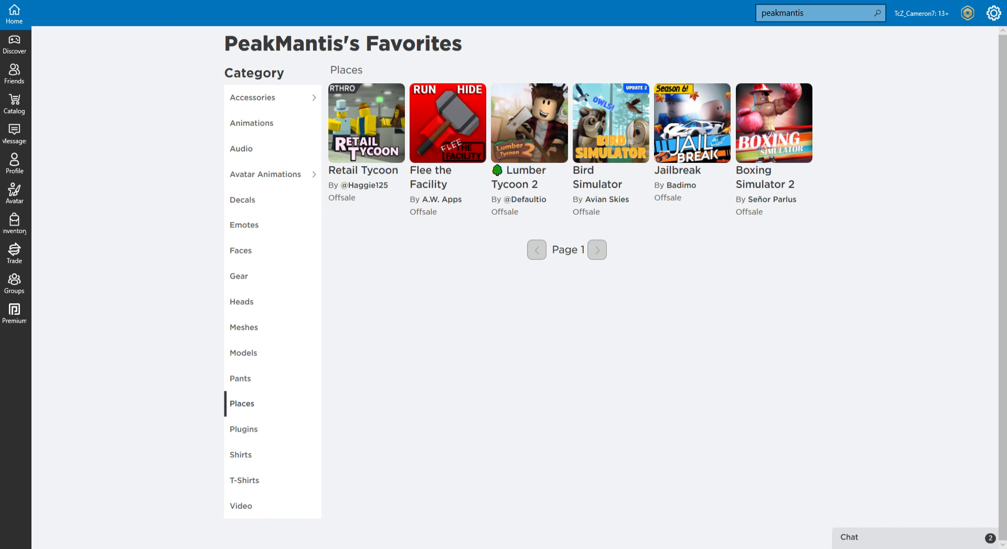
Review PeakMantis's six favorite places, then return to the 'peaky mantis' people results
click(596, 249)
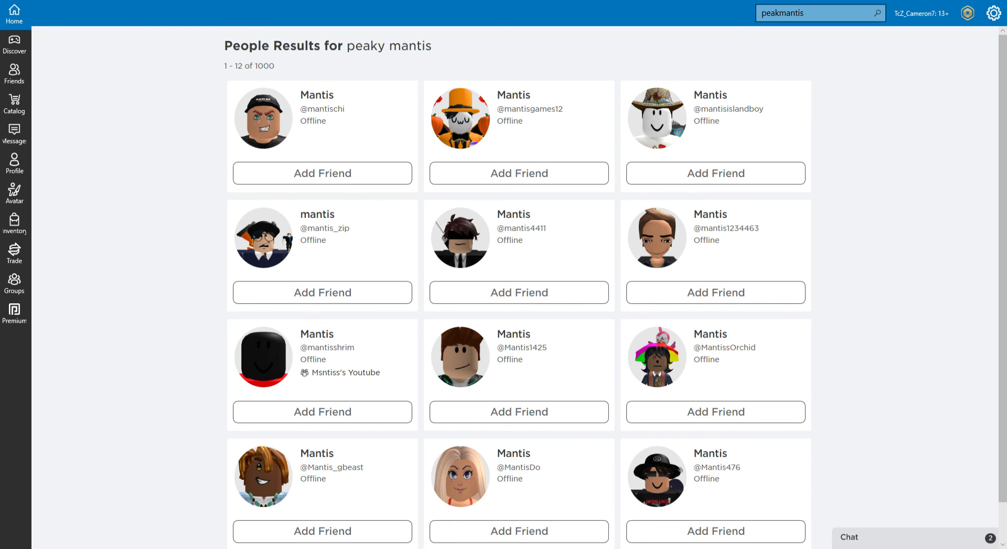
mouse_move(34, 452)
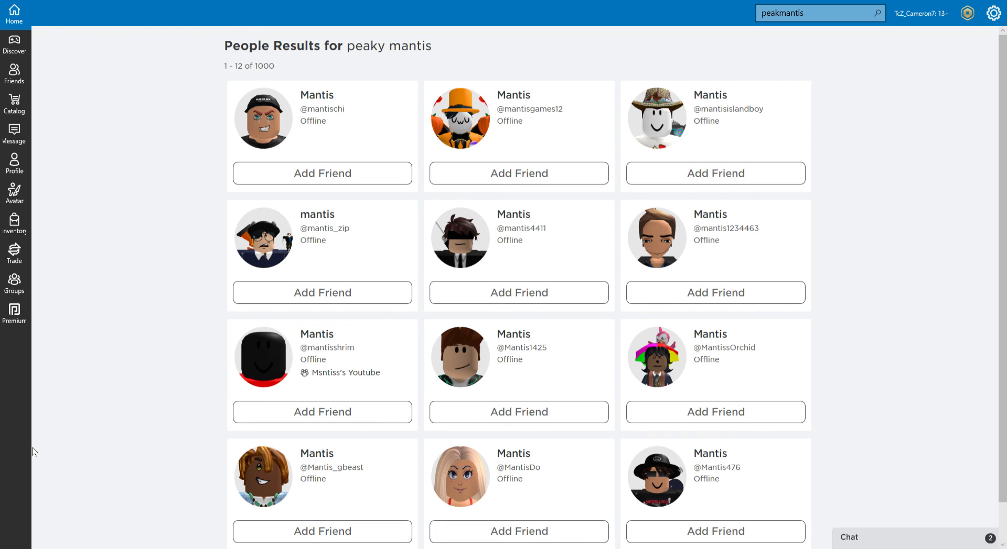